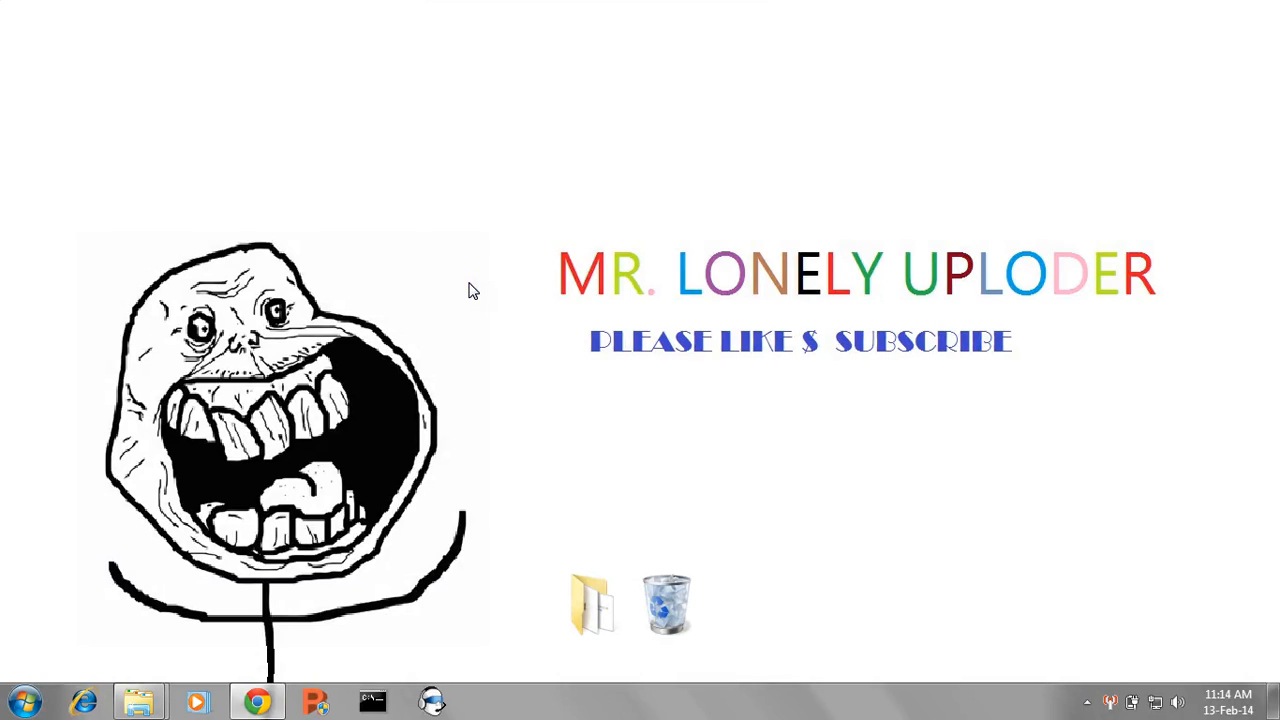
{"action": "mouse_move", "coordinate": [466, 290]}
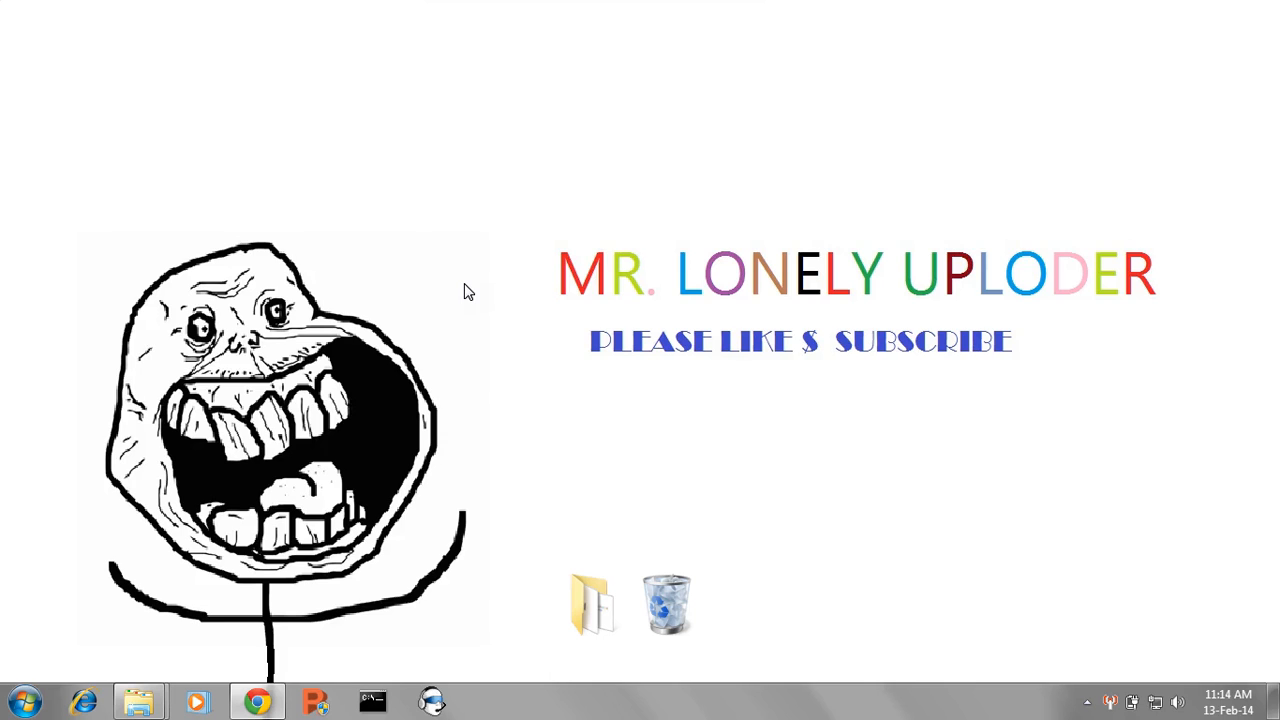
{"action": "mouse_move", "coordinate": [140, 700]}
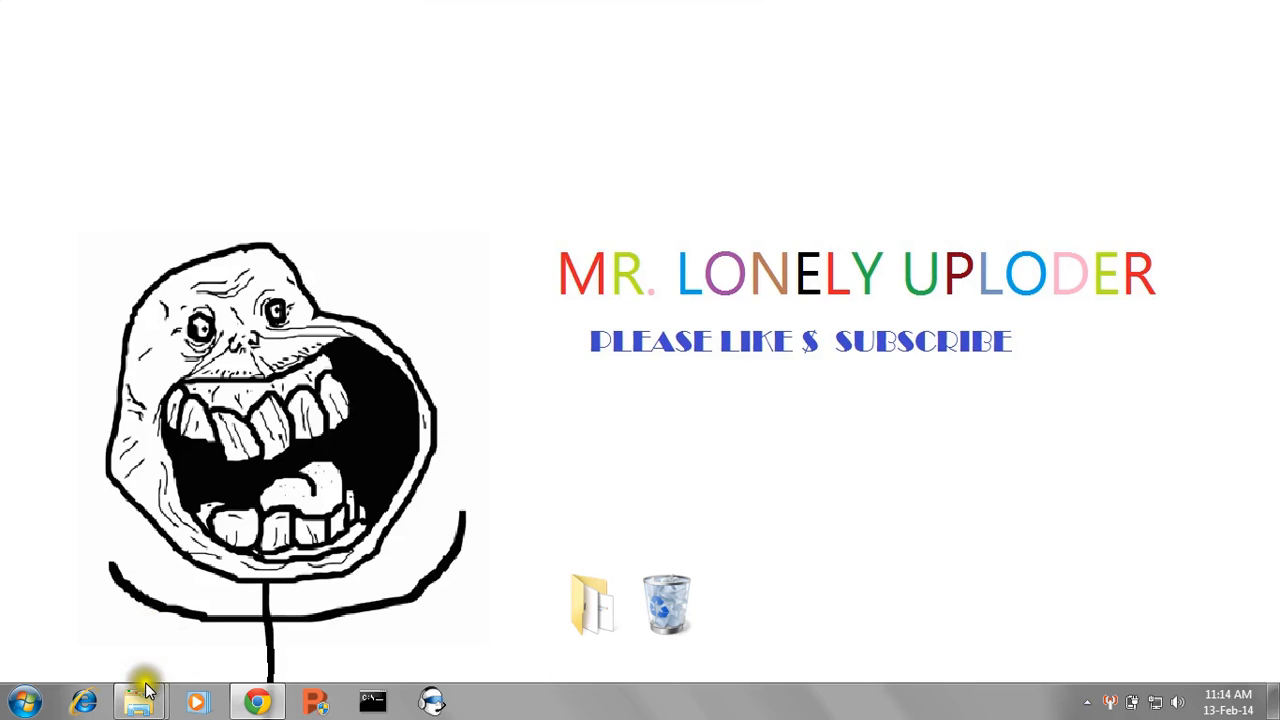
Go back to Program Files (x86) and reopen the CamStudio Lite folder to list its files
{"action": "left_click", "coordinate": [137, 700]}
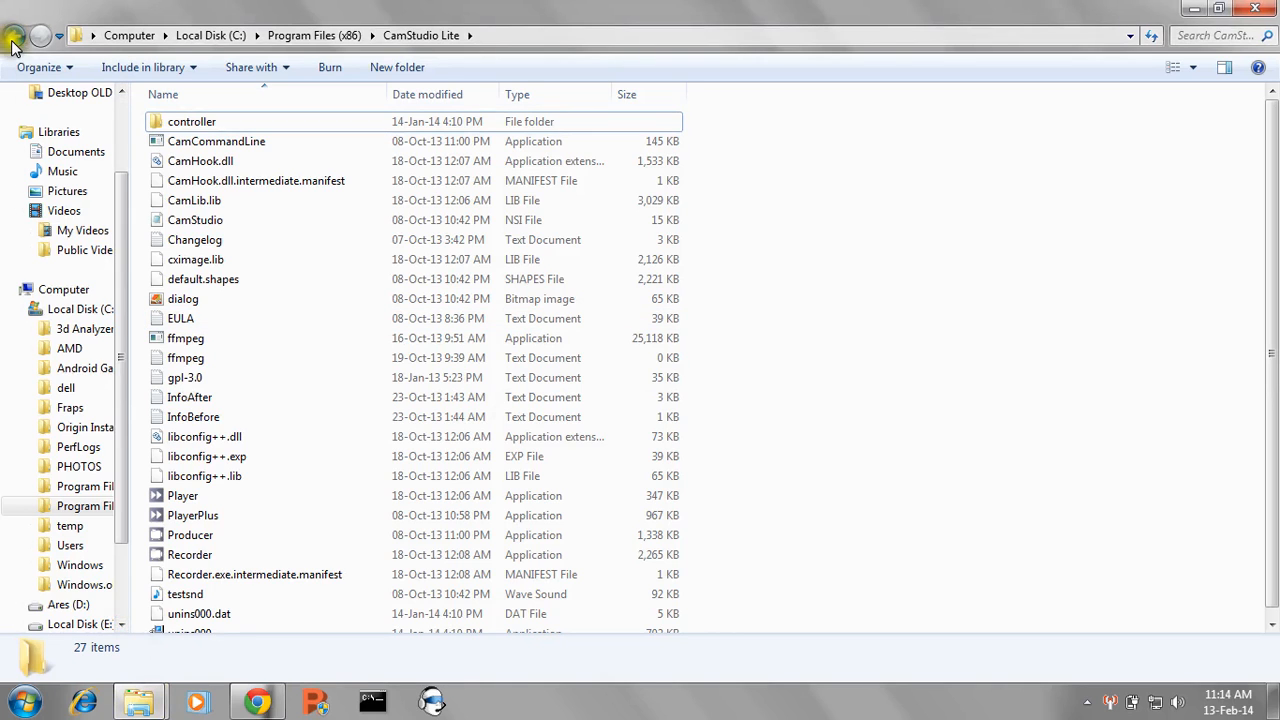
{"action": "left_click", "coordinate": [18, 32]}
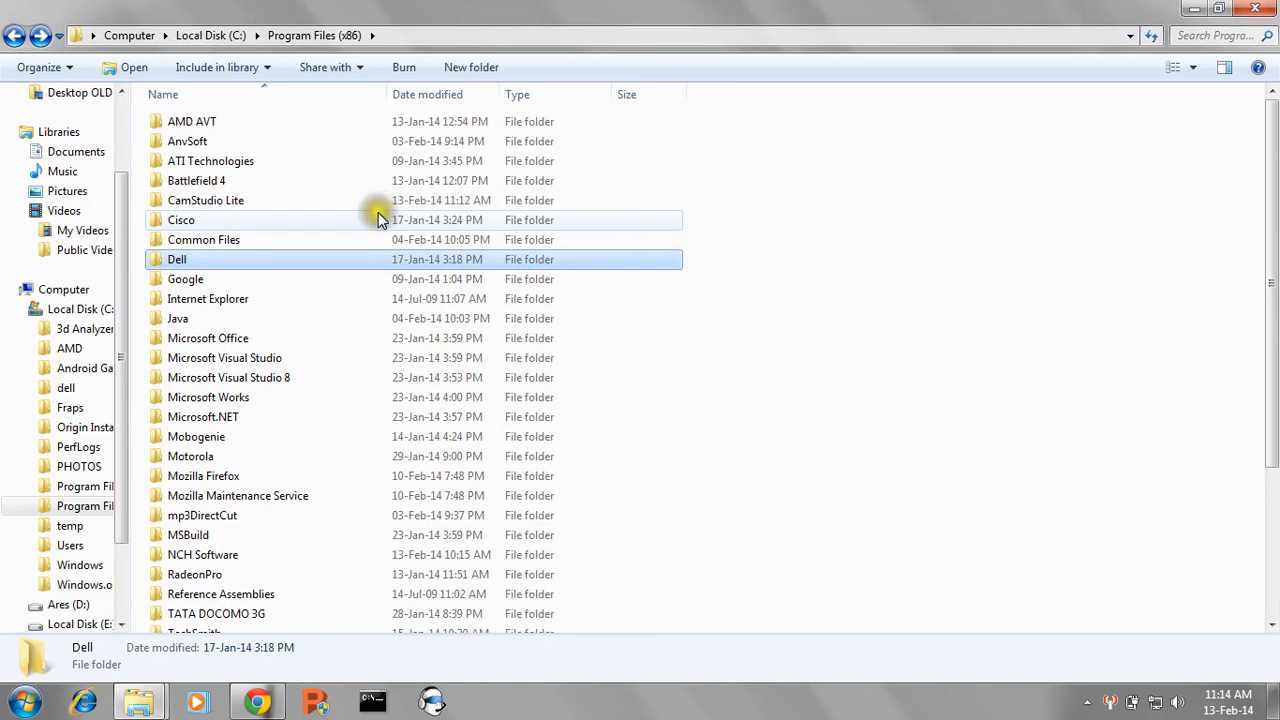
{"action": "left_click", "coordinate": [205, 200]}
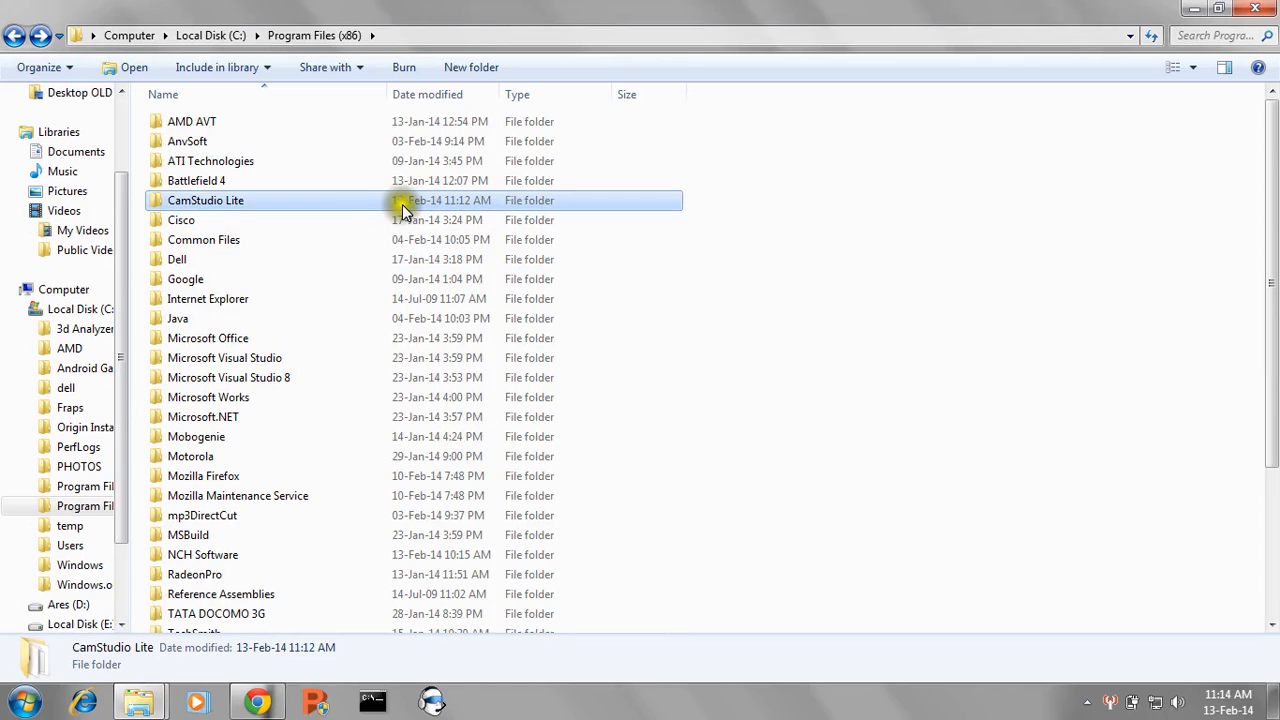
{"action": "double_click", "coordinate": [205, 200]}
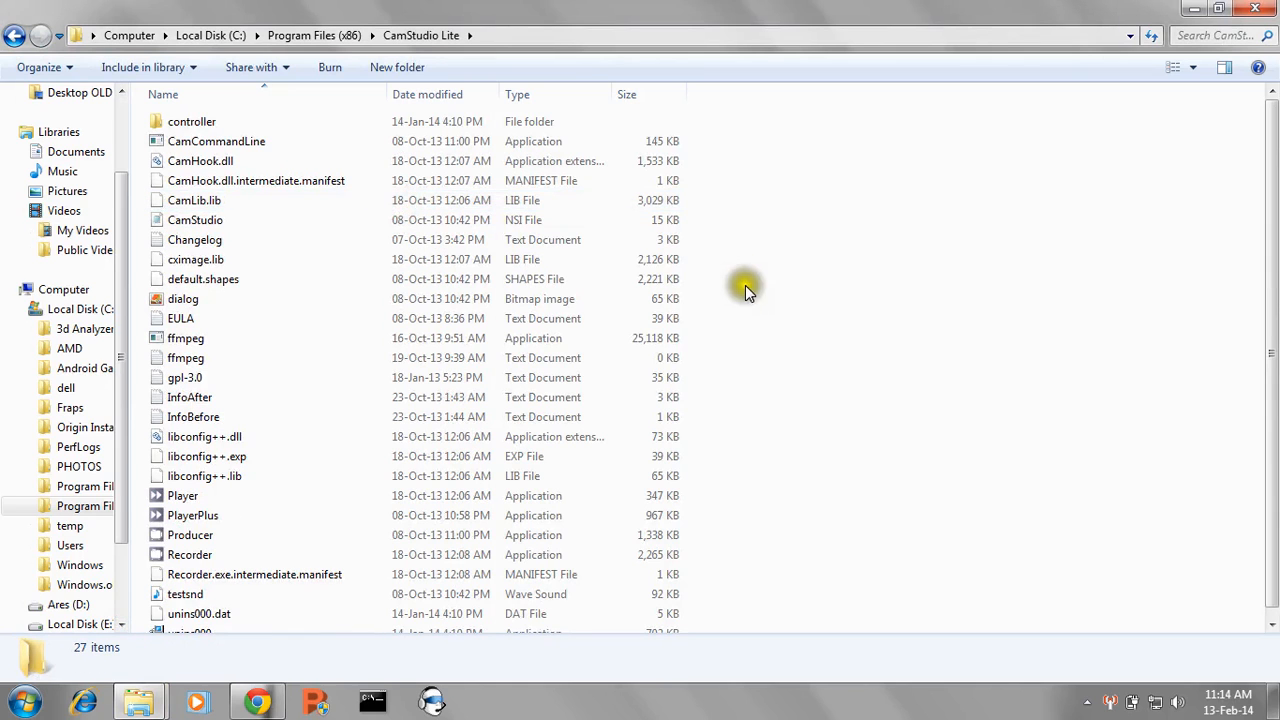
{"action": "scroll", "scroll_direction": "down", "scroll_amount": 3}
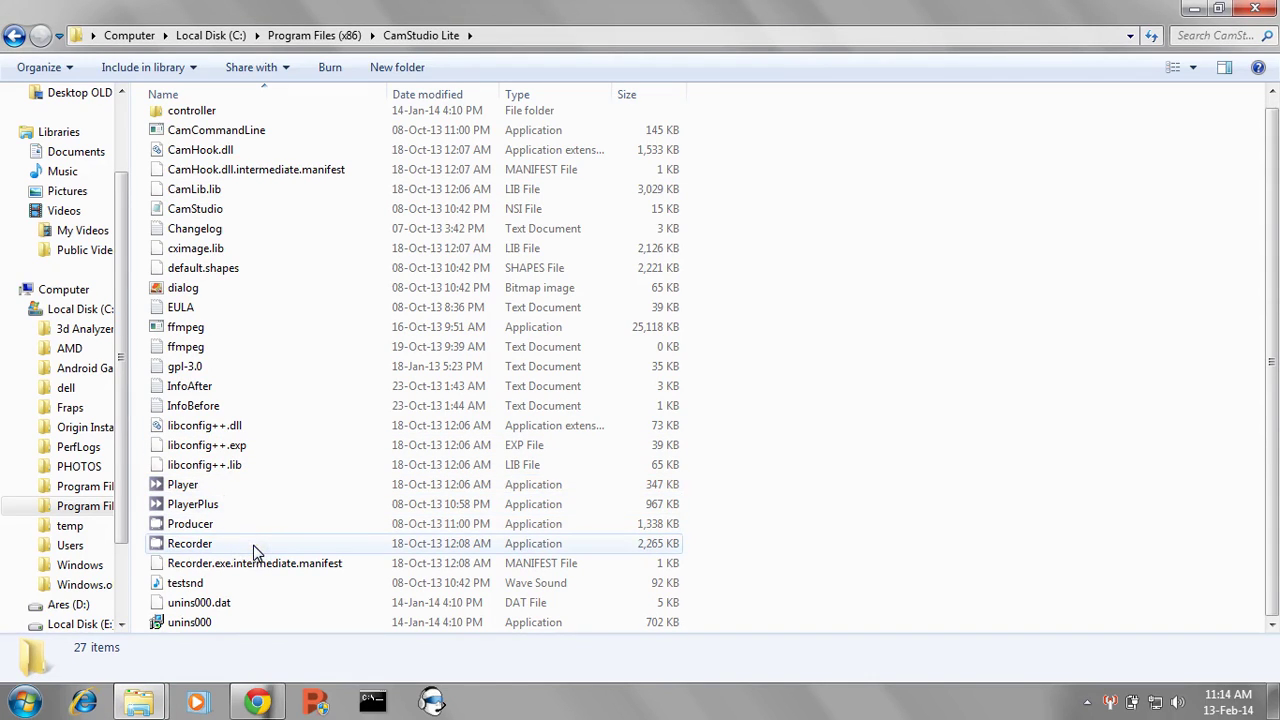
Launch Recorder, dismiss the missing mfc100.dll error, and view the dll-files.com download page
{"action": "double_click", "coordinate": [189, 543]}
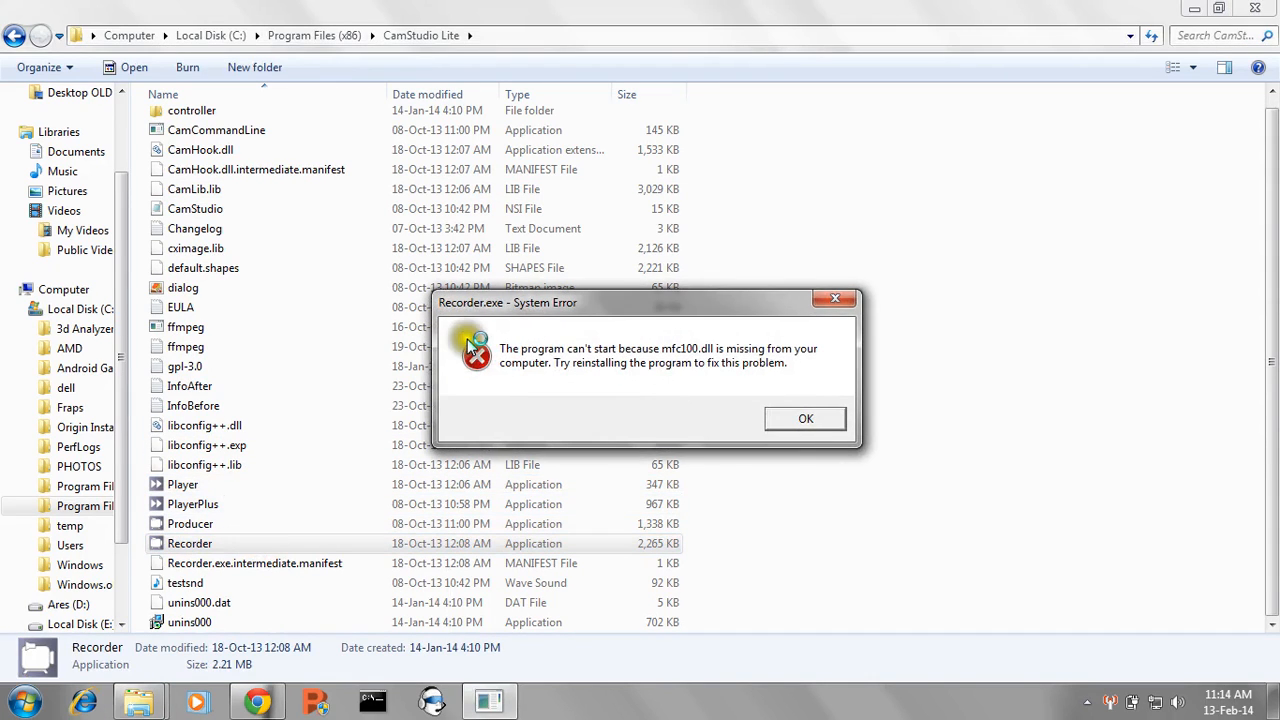
{"action": "mouse_move", "coordinate": [788, 350]}
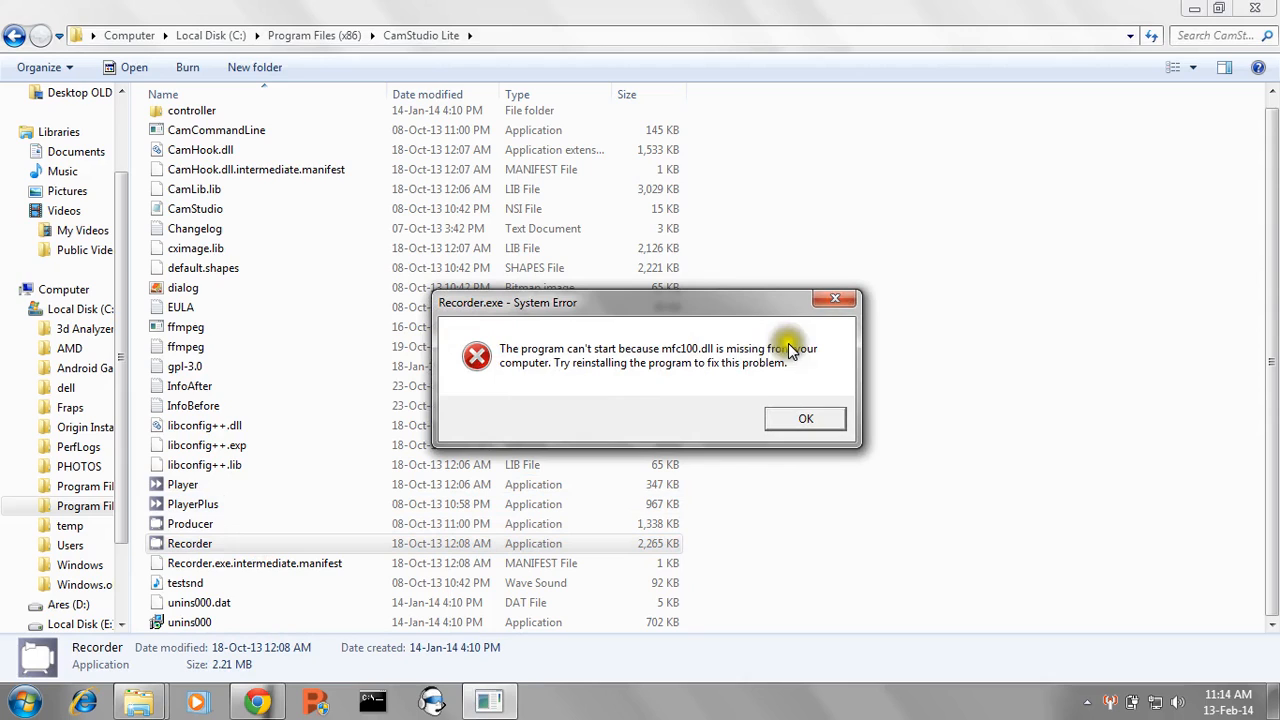
{"action": "mouse_move", "coordinate": [710, 340]}
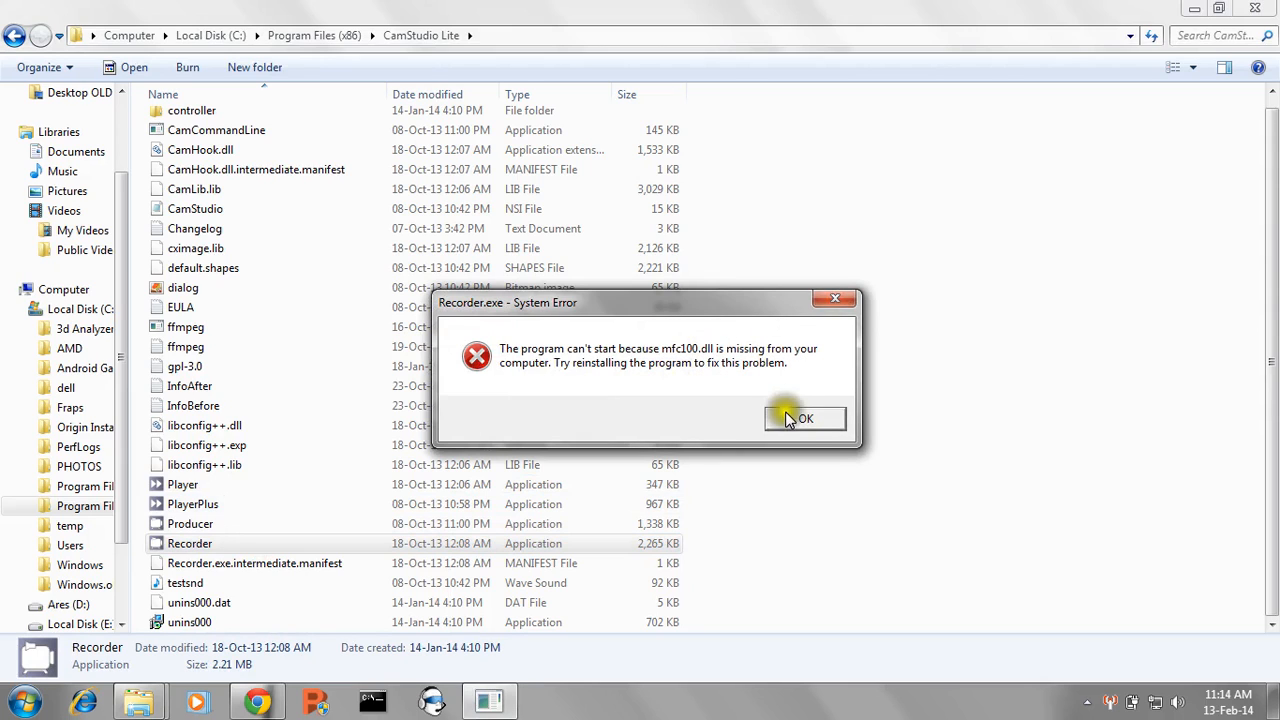
{"action": "left_click", "coordinate": [807, 419]}
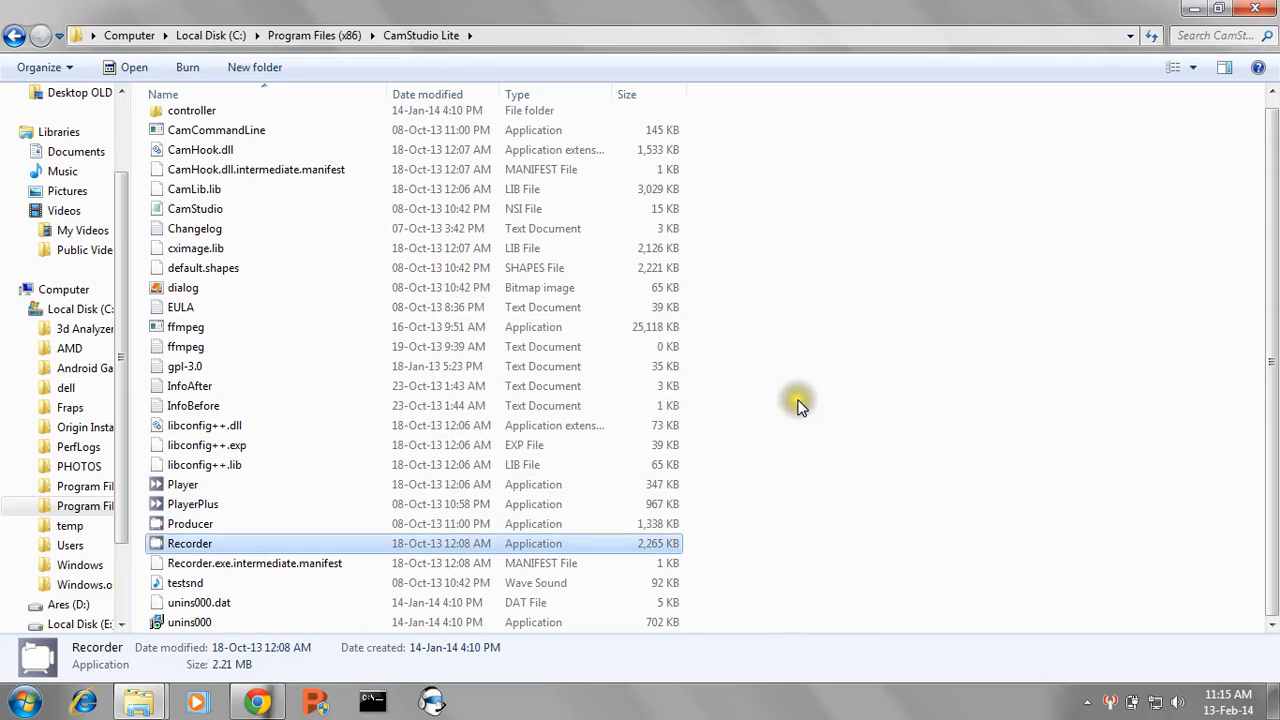
{"action": "mouse_move", "coordinate": [700, 420]}
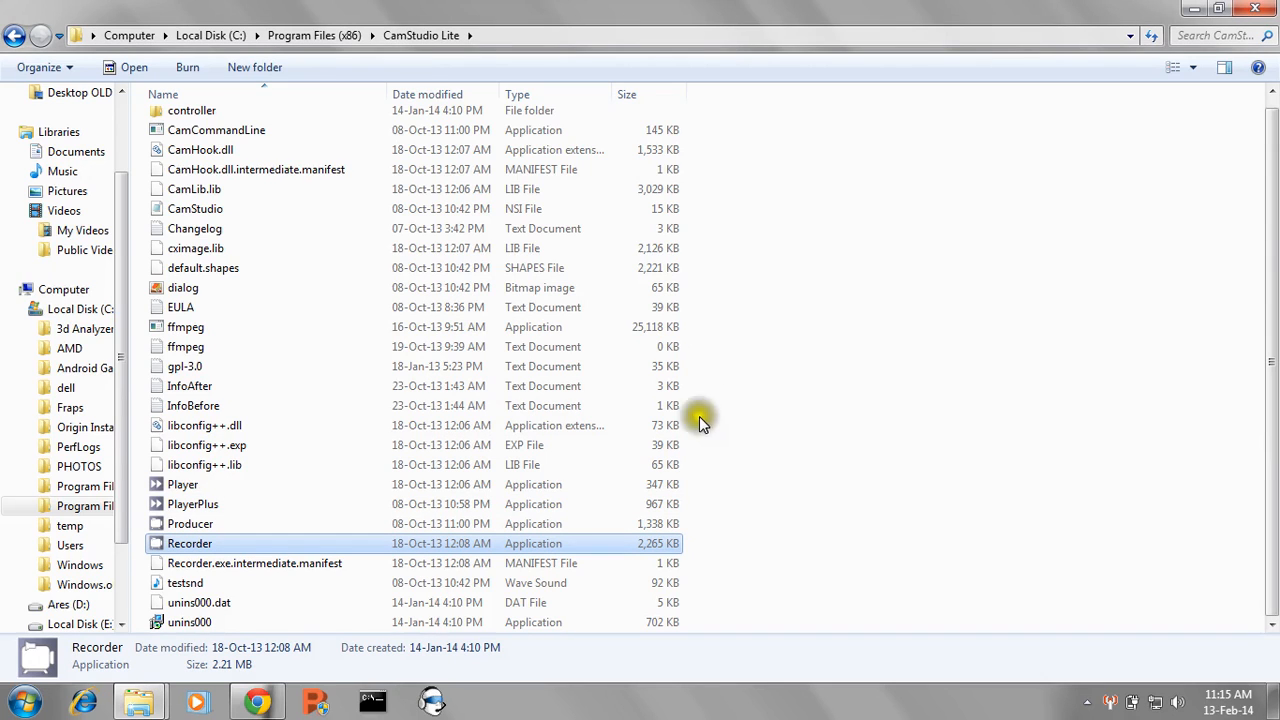
{"action": "mouse_move", "coordinate": [760, 468]}
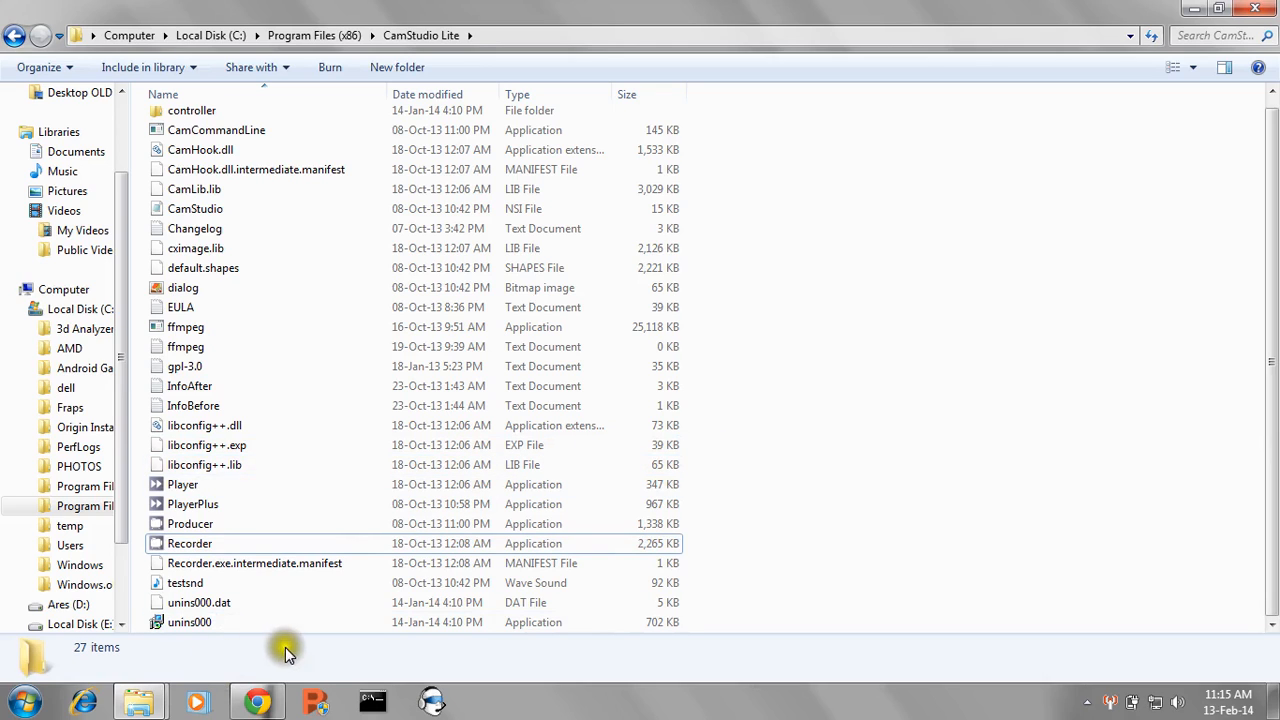
{"action": "mouse_move", "coordinate": [760, 411]}
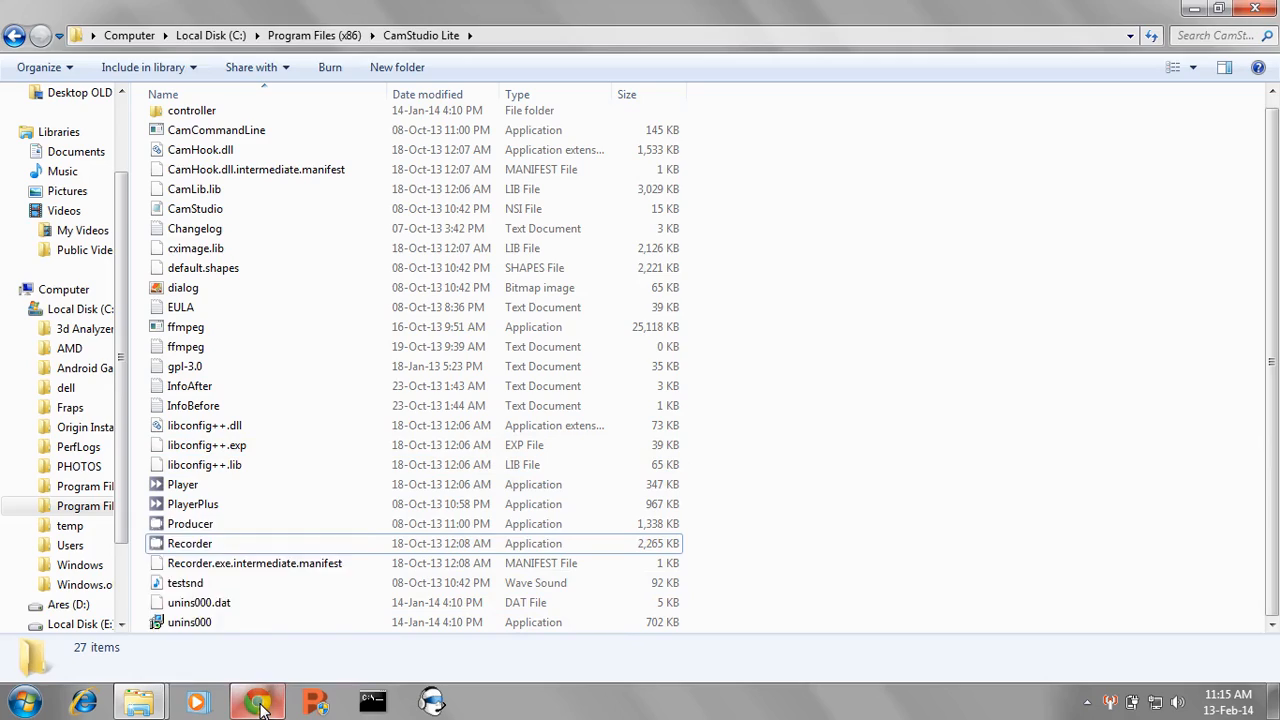
{"action": "left_click", "coordinate": [257, 700]}
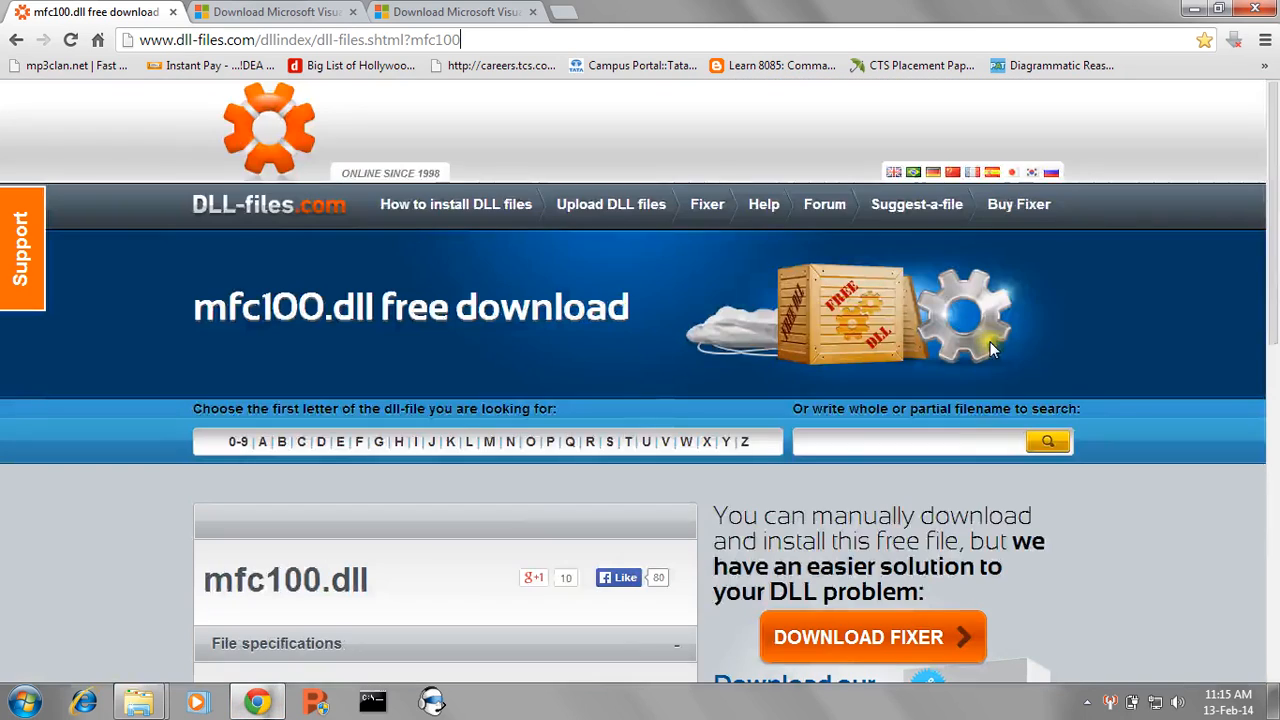
{"action": "mouse_move", "coordinate": [625, 293]}
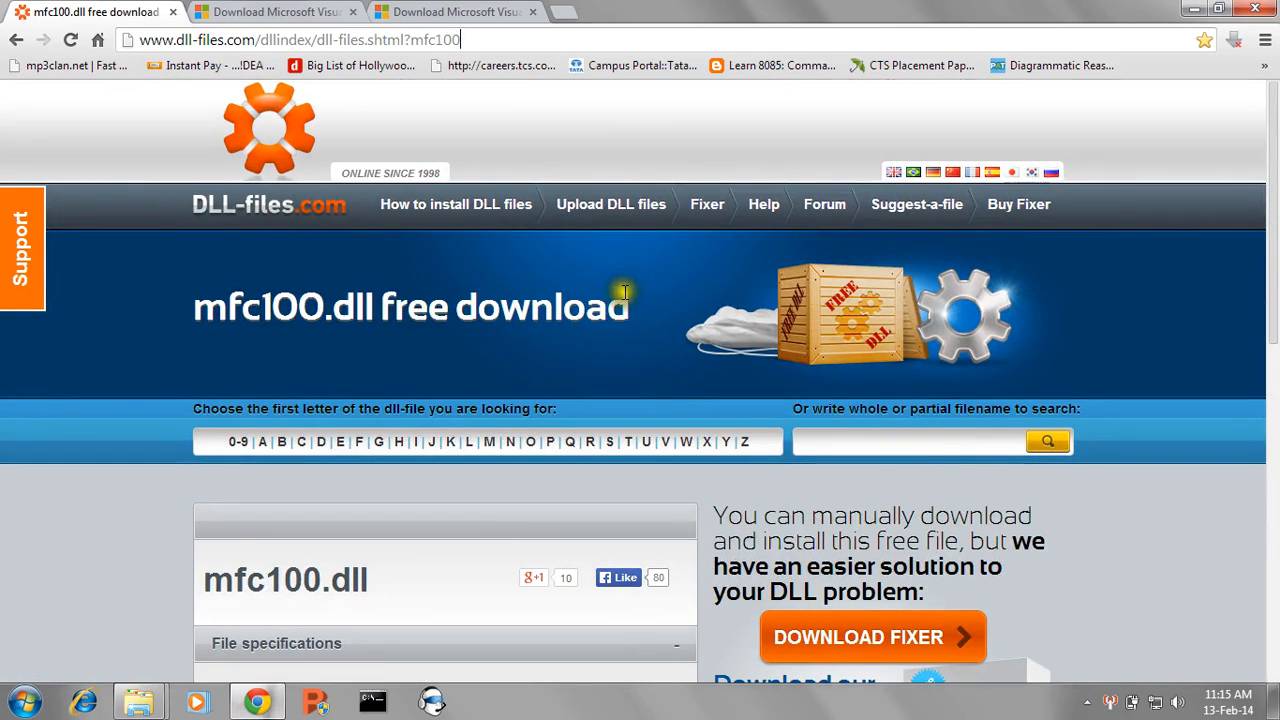
{"action": "scroll", "scroll_direction": "down", "scroll_amount": 3}
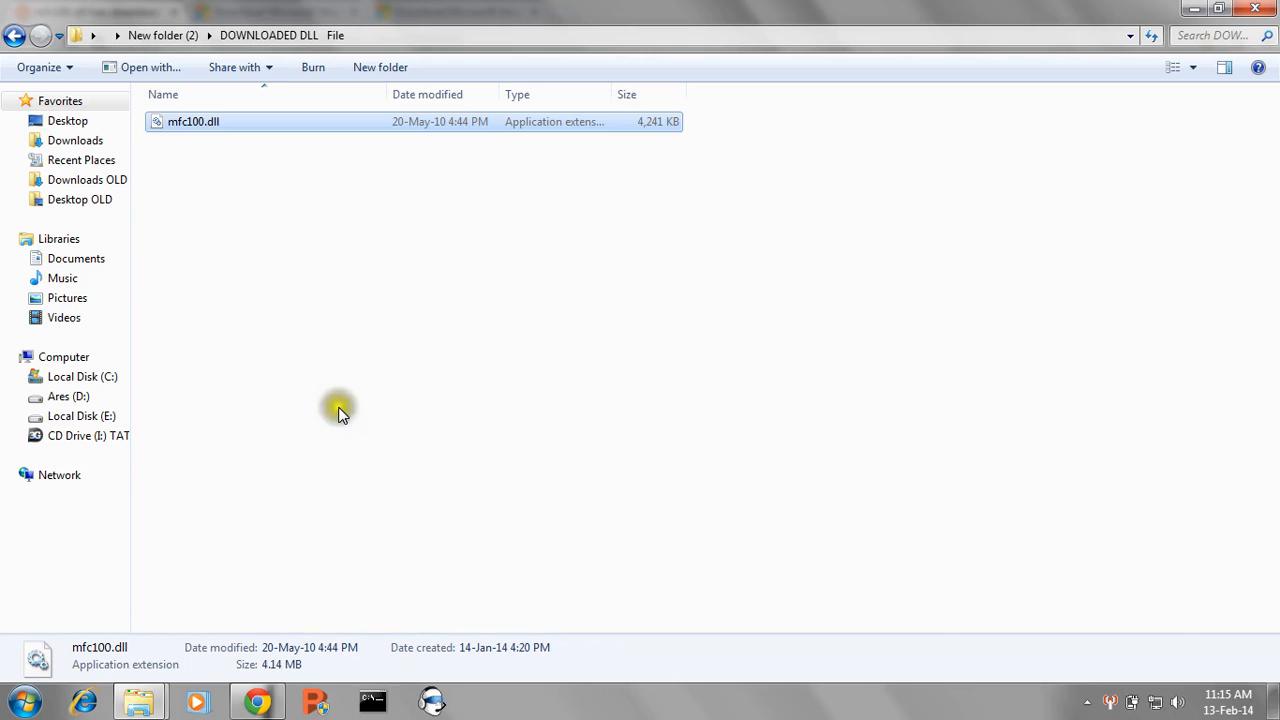
Select mfc100.dll in the DOWNLOADED DLL folder
{"action": "left_click", "coordinate": [185, 127]}
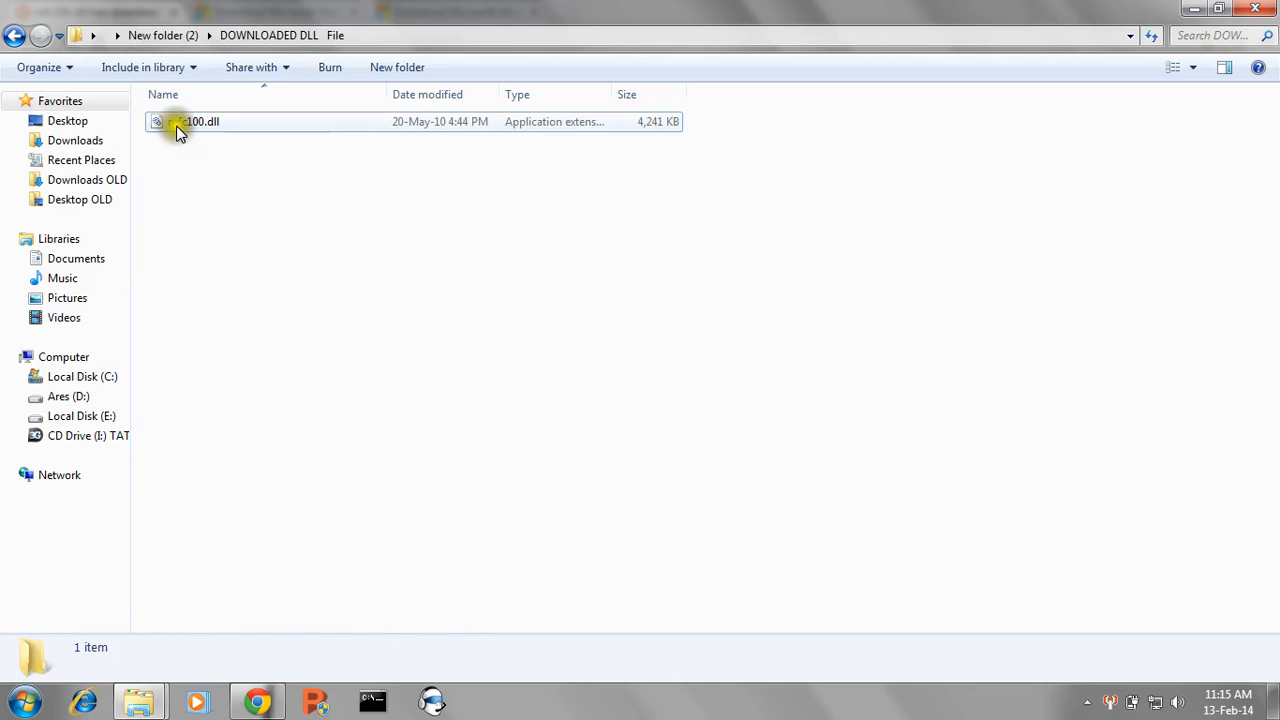
{"action": "left_click", "coordinate": [184, 121]}
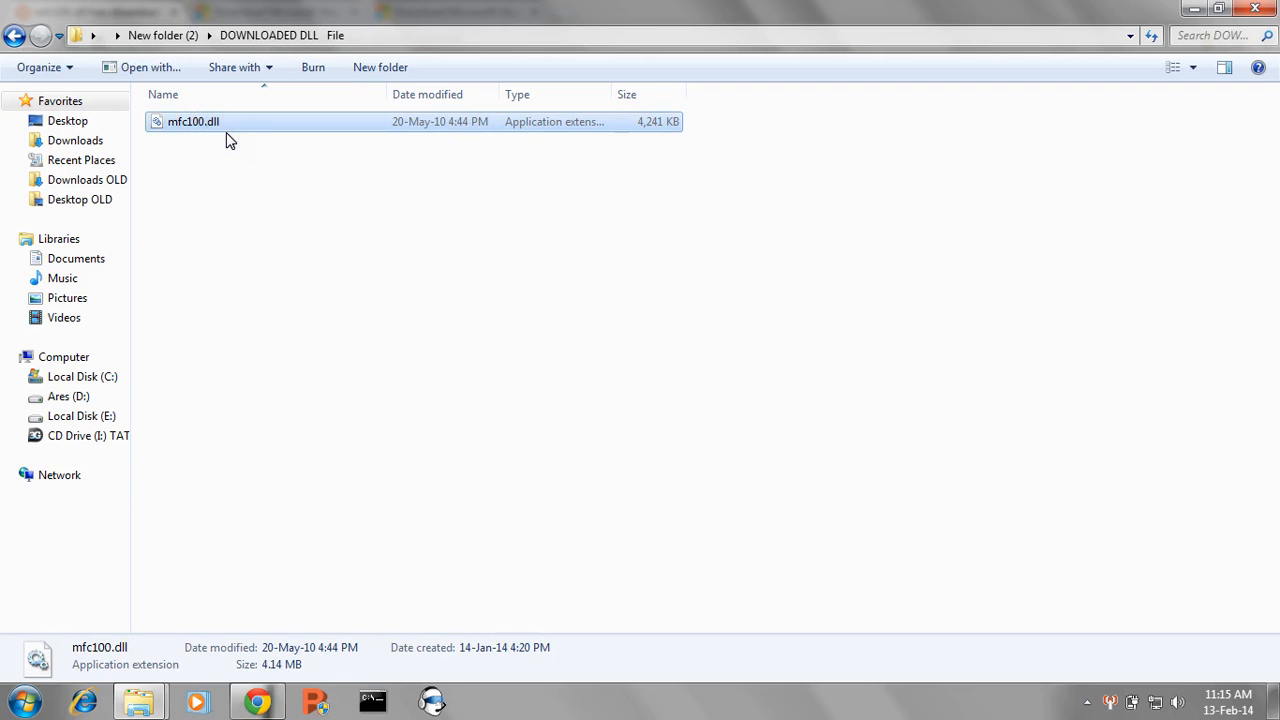
{"action": "mouse_move", "coordinate": [232, 137]}
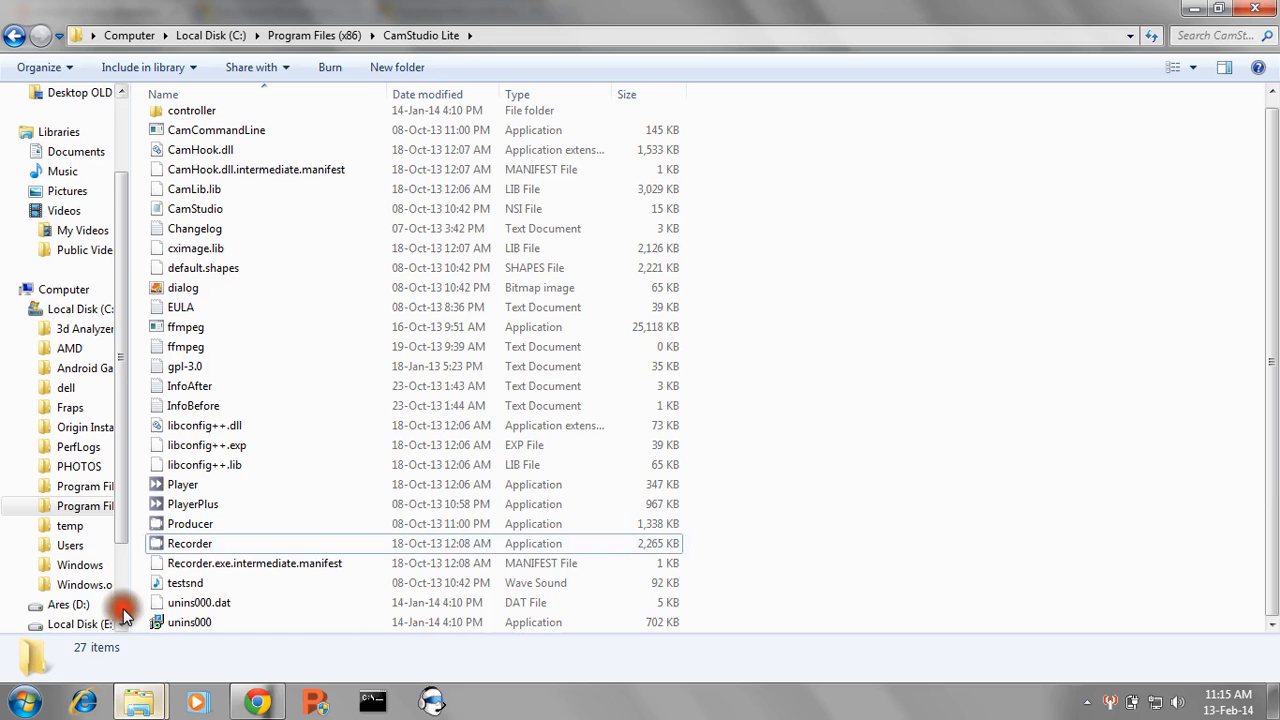
{"action": "mouse_move", "coordinate": [766, 349]}
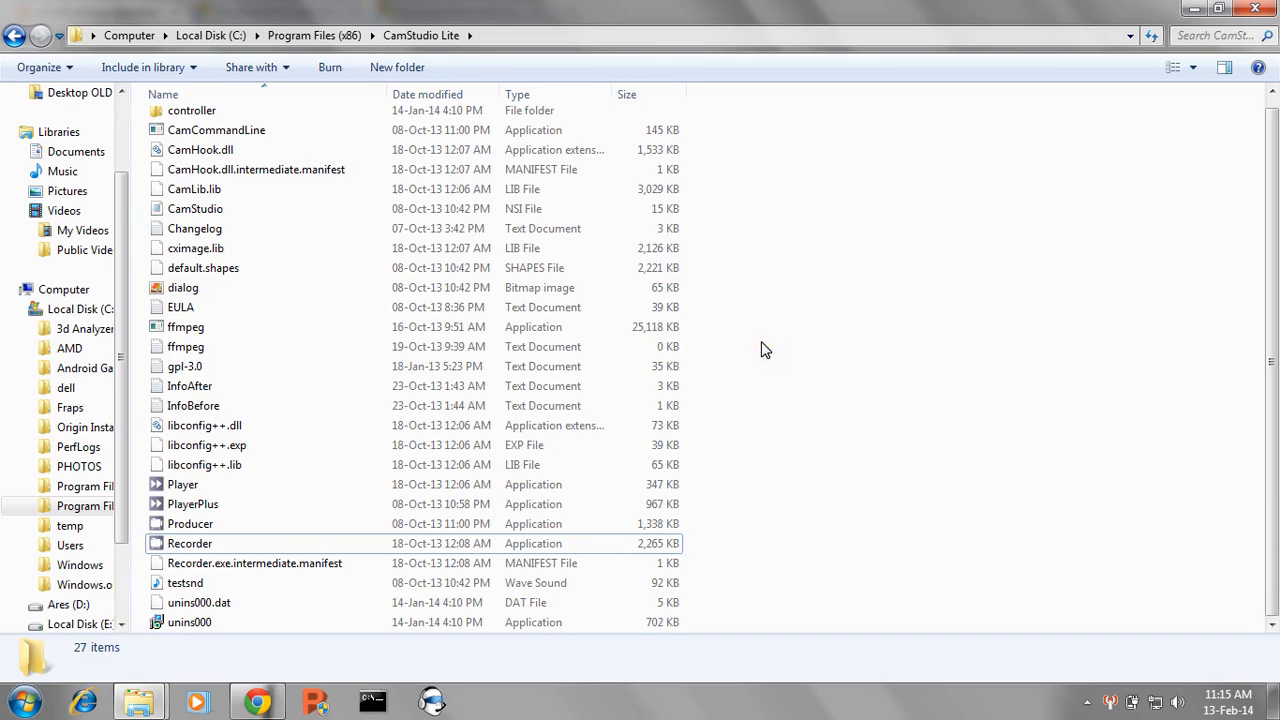
{"action": "mouse_move", "coordinate": [343, 543]}
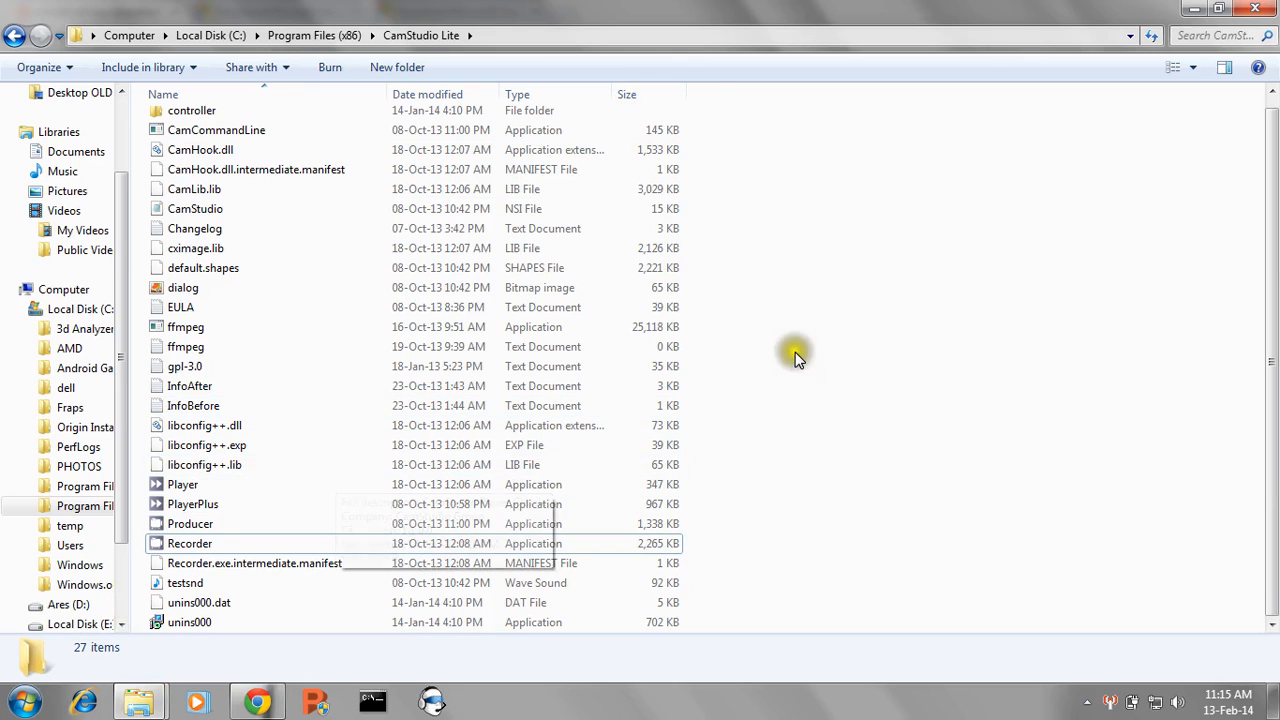
{"action": "mouse_move", "coordinate": [738, 345]}
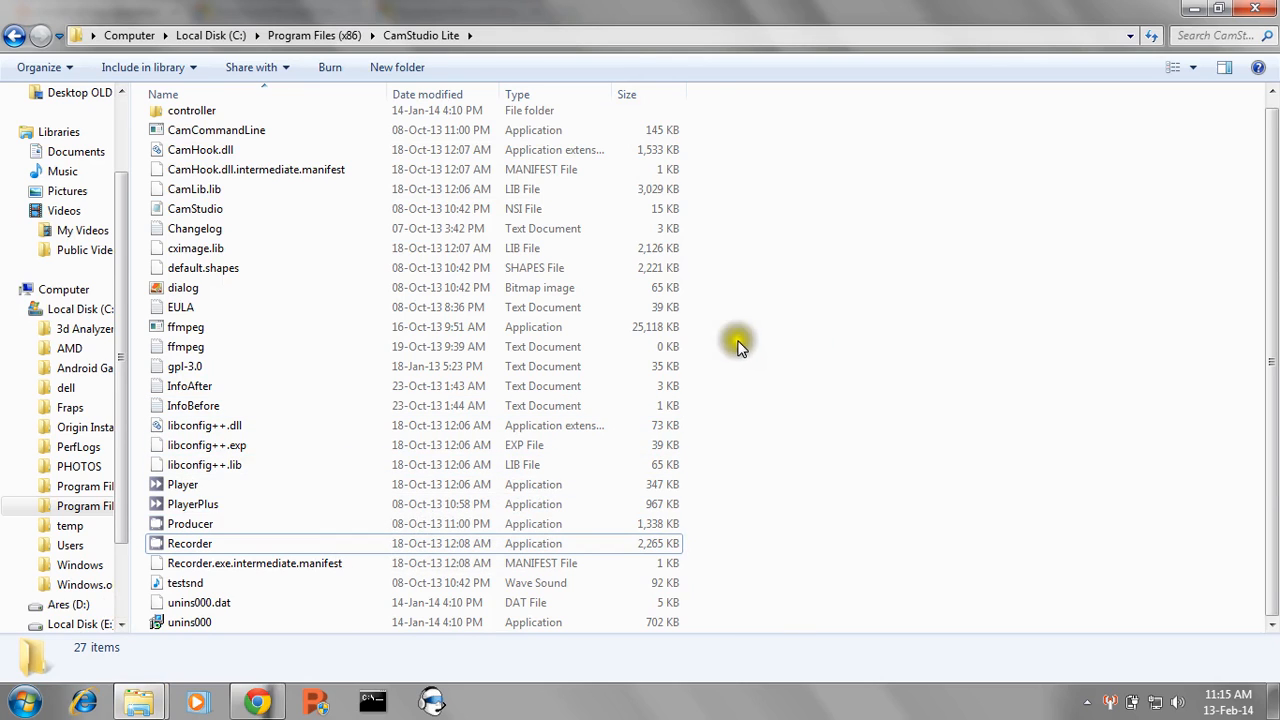
{"action": "mouse_move", "coordinate": [778, 306]}
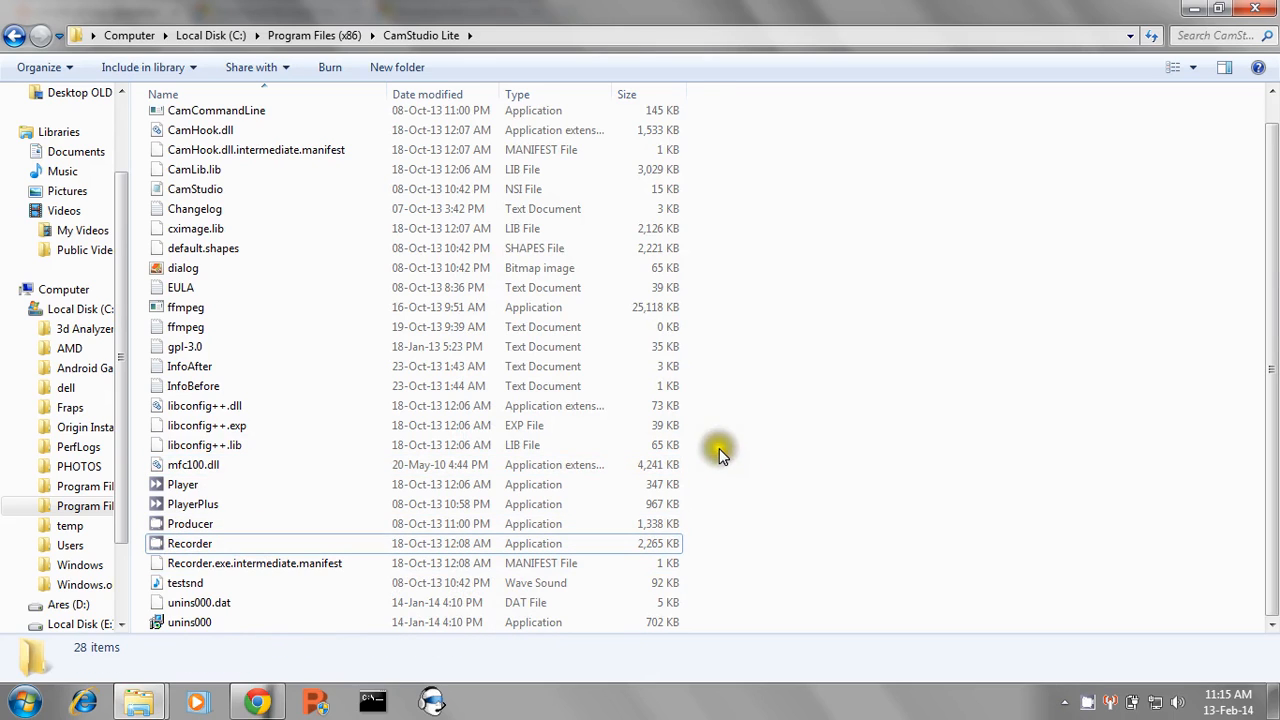
{"action": "mouse_move", "coordinate": [757, 552]}
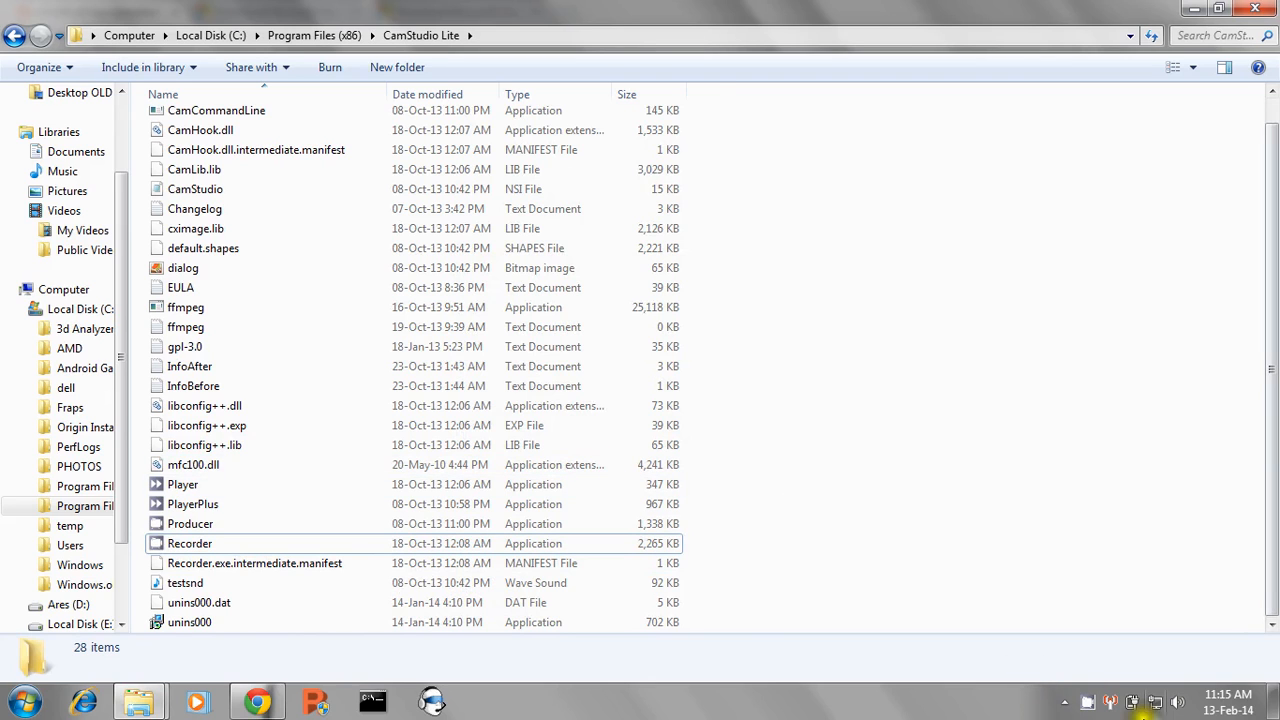
{"action": "double_click", "coordinate": [190, 543]}
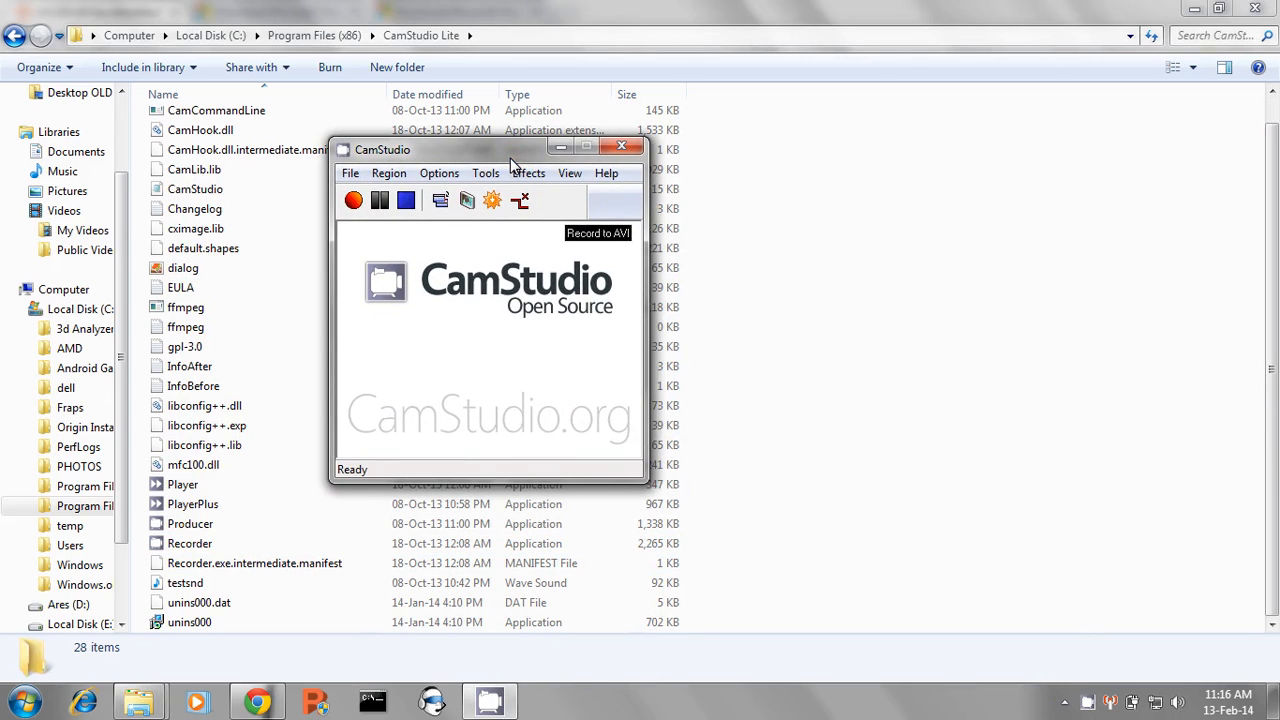
{"action": "mouse_move", "coordinate": [597, 147]}
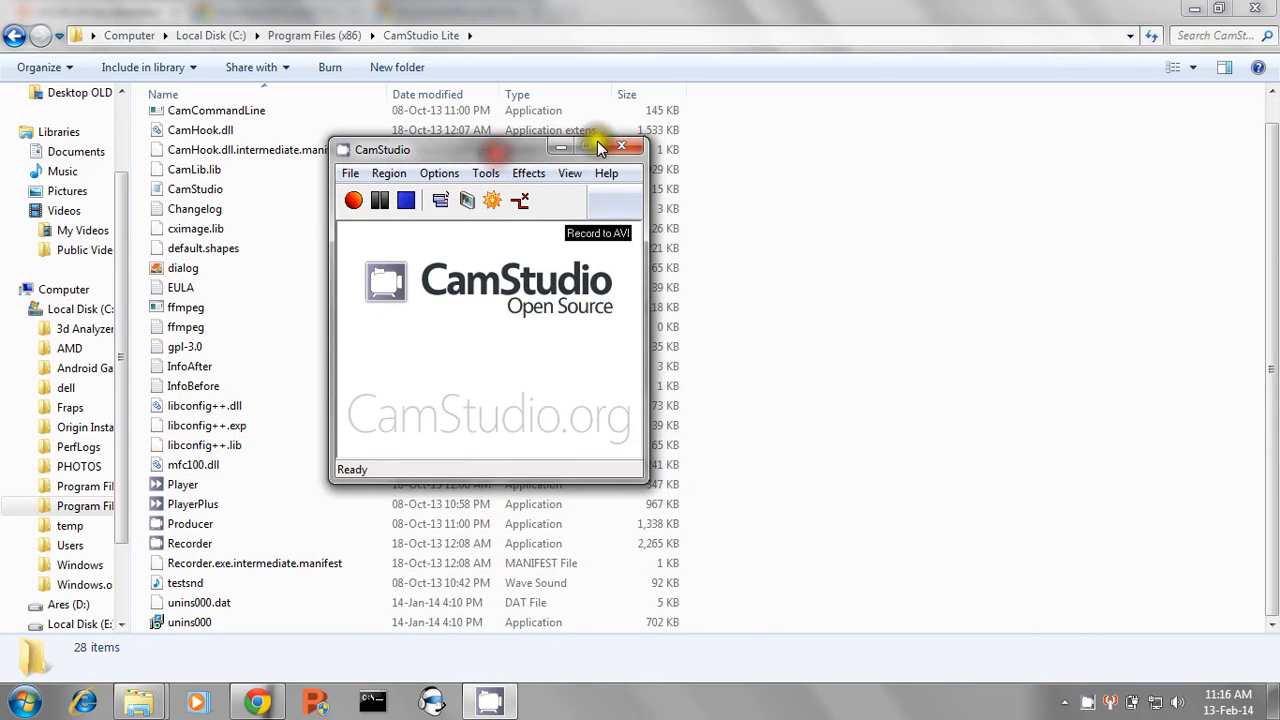
{"action": "left_click", "coordinate": [622, 146]}
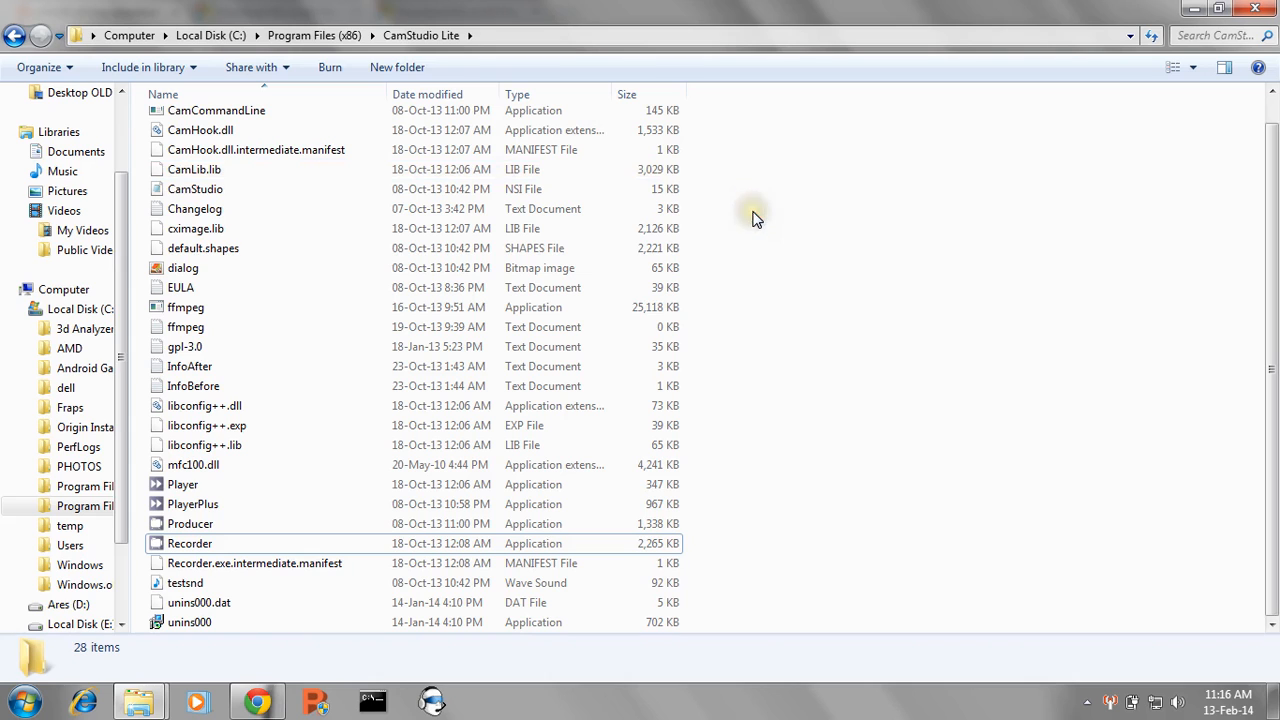
{"action": "mouse_move", "coordinate": [765, 305]}
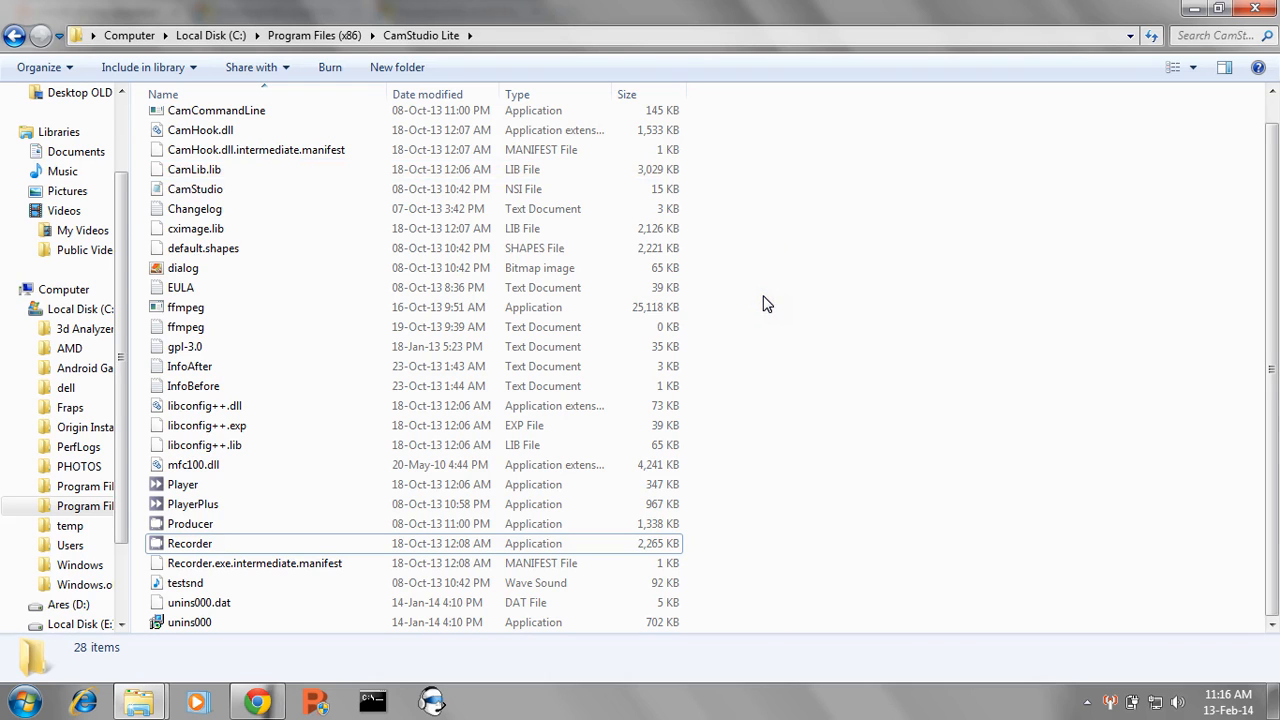
Switch to Chrome's Visual C++ 2010 Redistributable (x64) Download Center page
{"action": "left_click", "coordinate": [254, 697]}
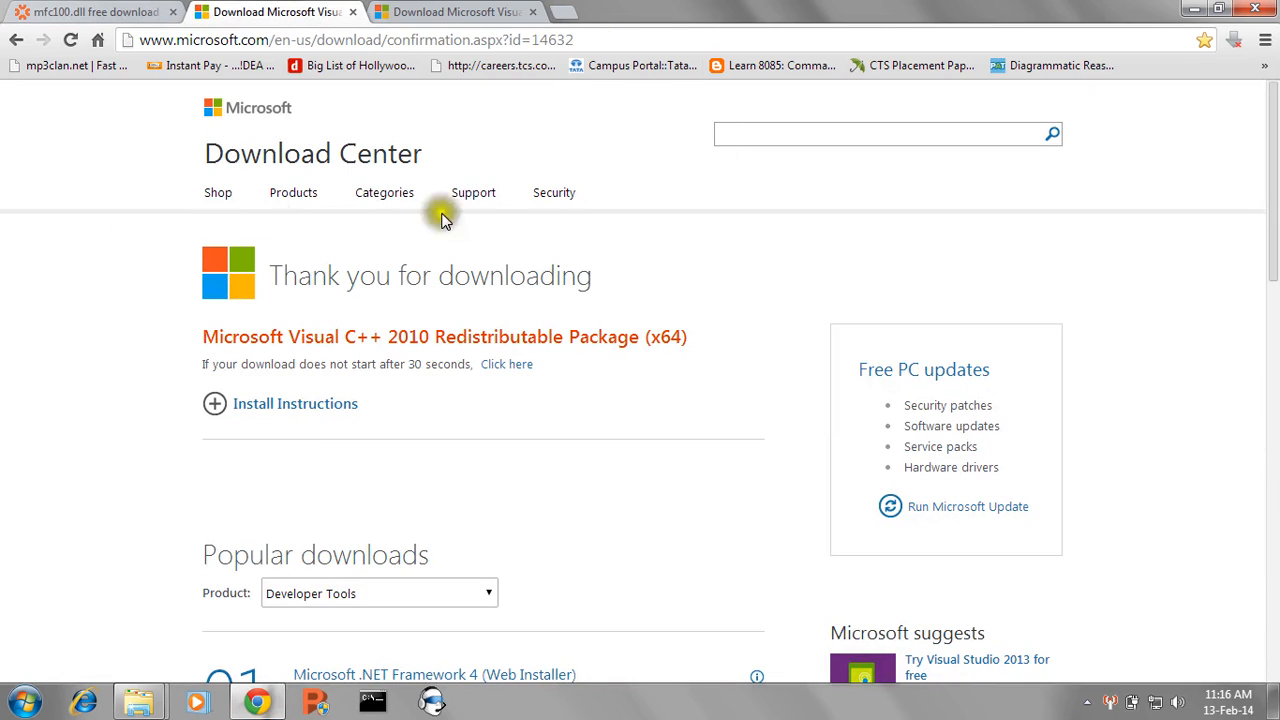
{"action": "mouse_move", "coordinate": [264, 428]}
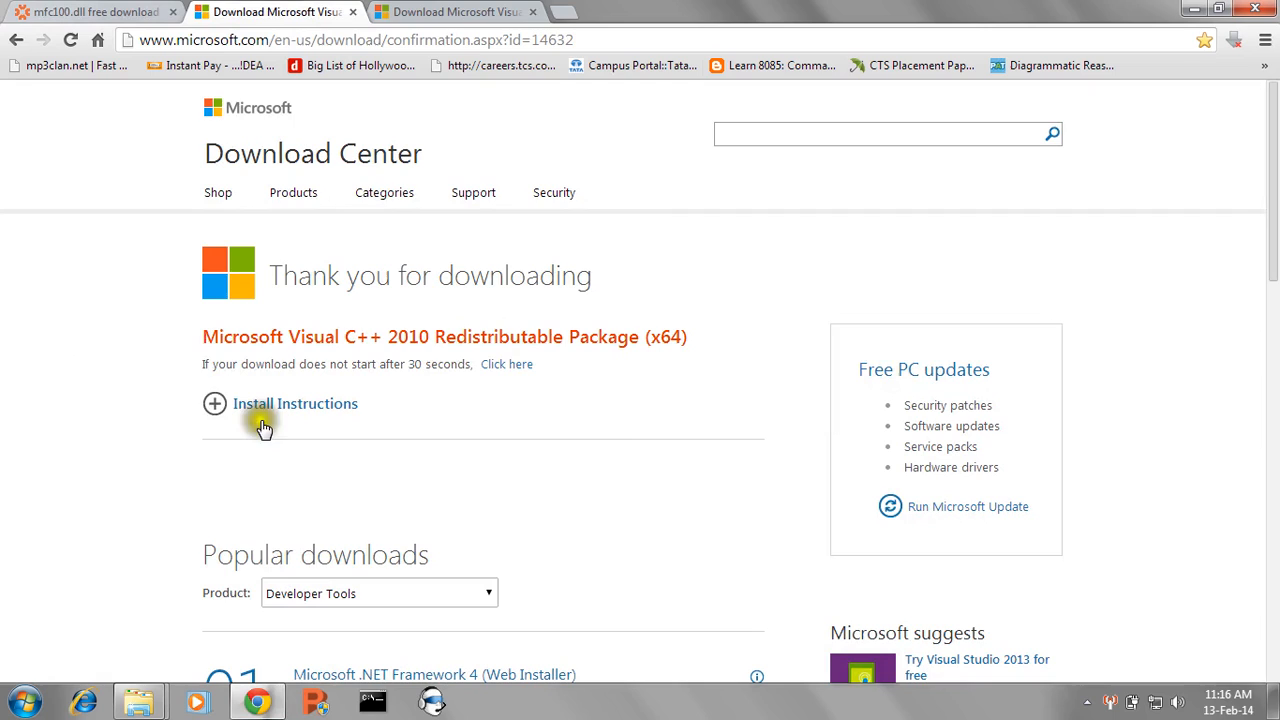
{"action": "mouse_move", "coordinate": [626, 237]}
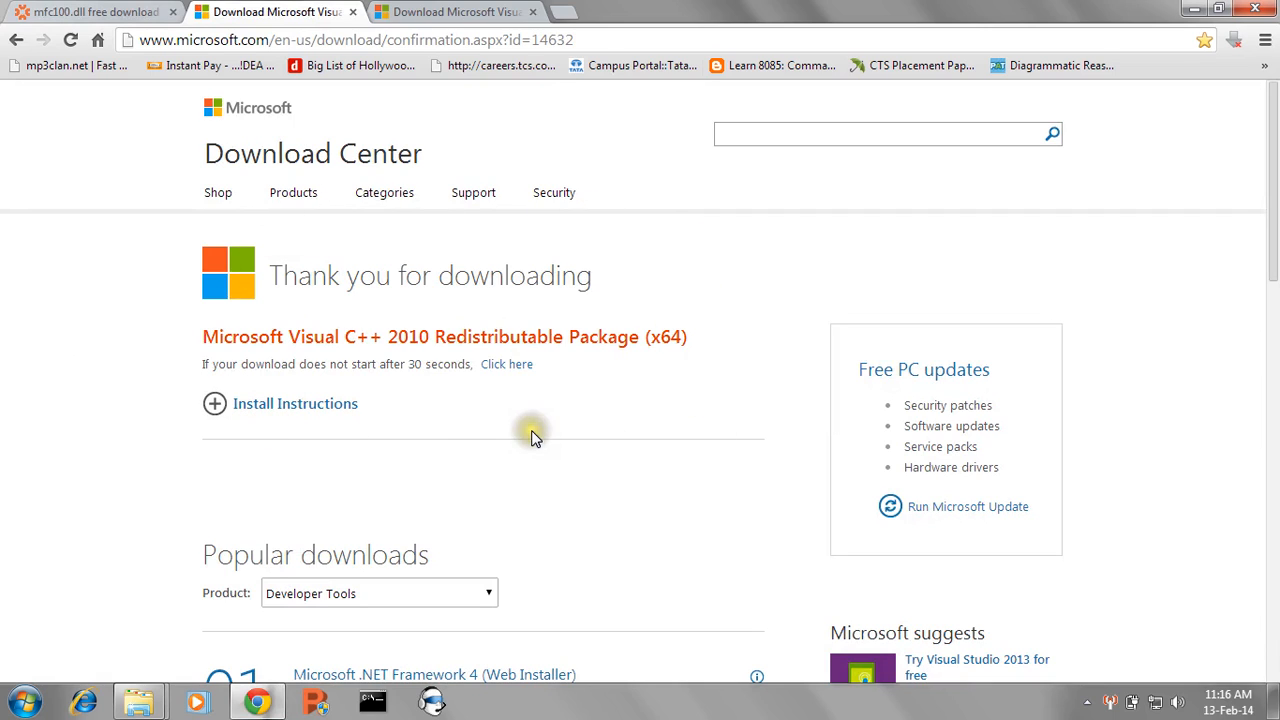
{"action": "mouse_move", "coordinate": [133, 283]}
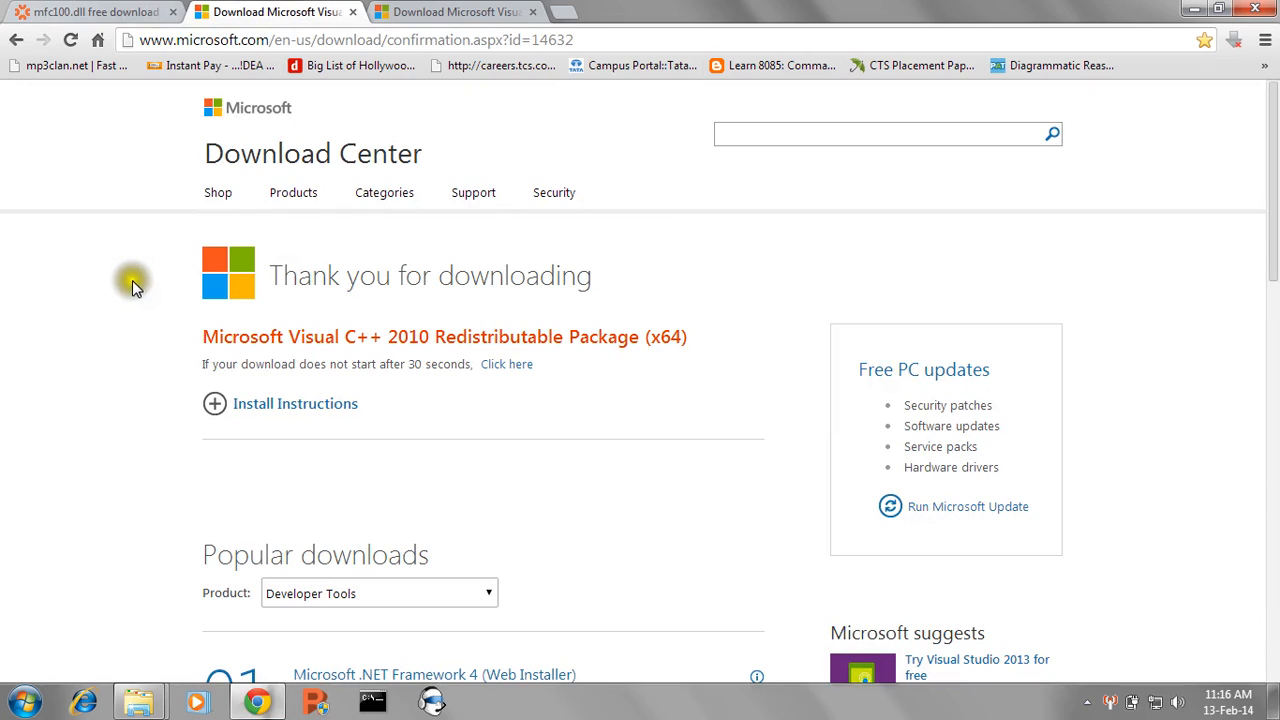
{"action": "mouse_move", "coordinate": [133, 298]}
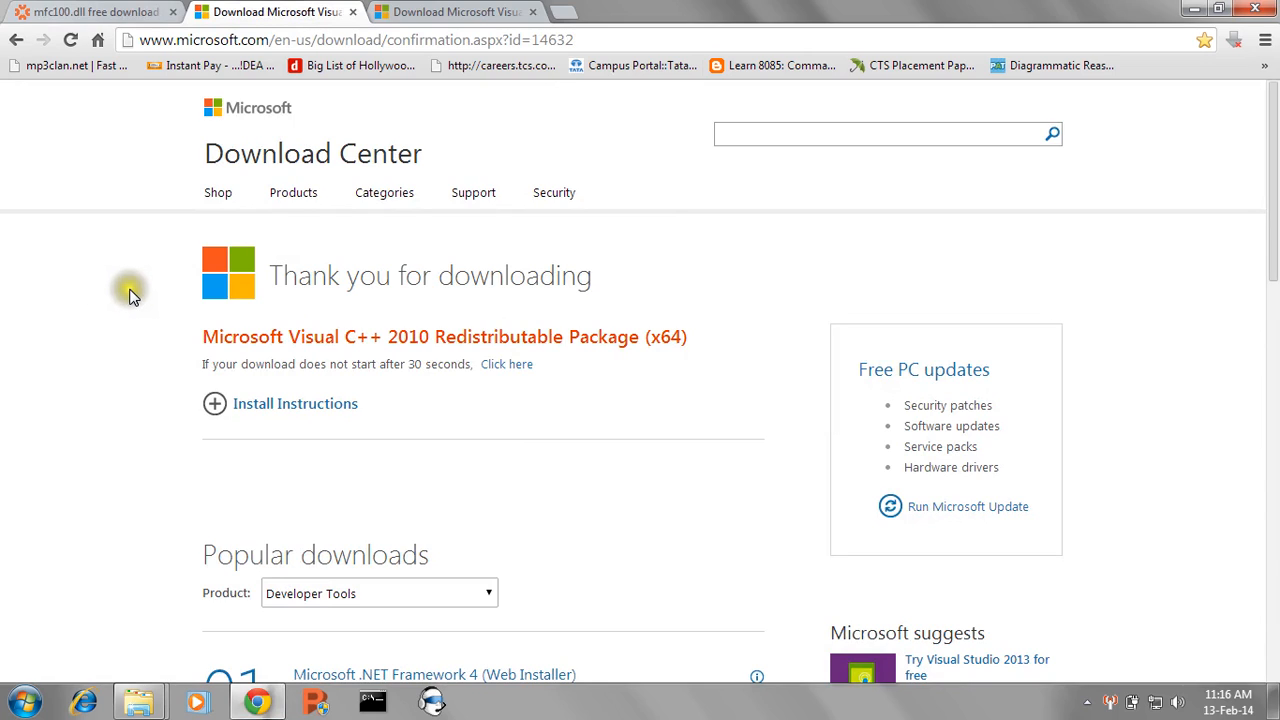
{"action": "mouse_move", "coordinate": [153, 248]}
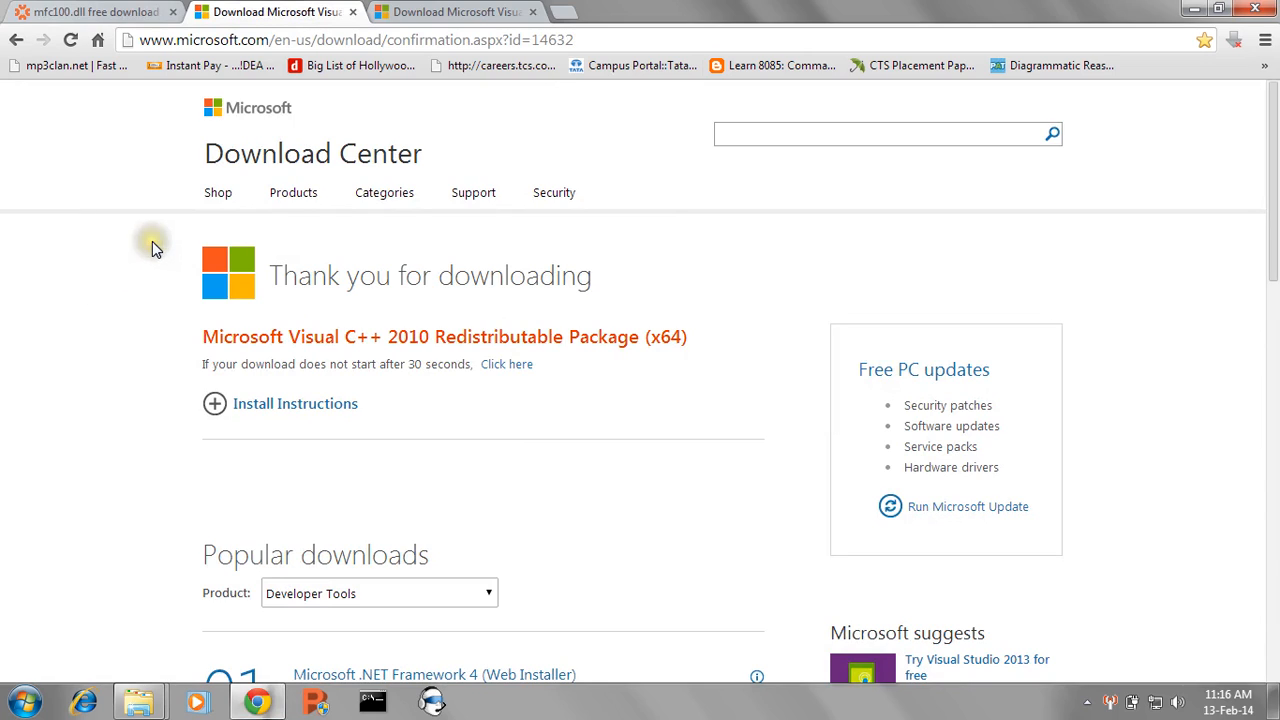
{"action": "mouse_move", "coordinate": [190, 225]}
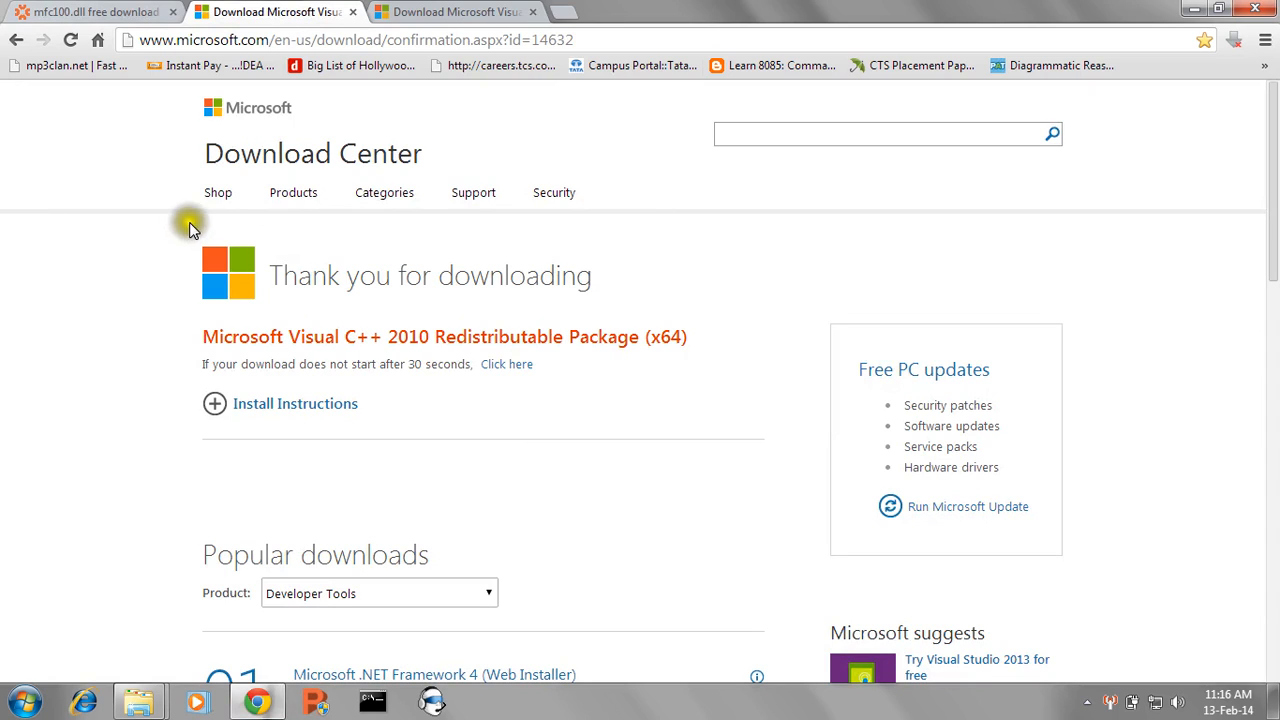
{"action": "mouse_move", "coordinate": [200, 307]}
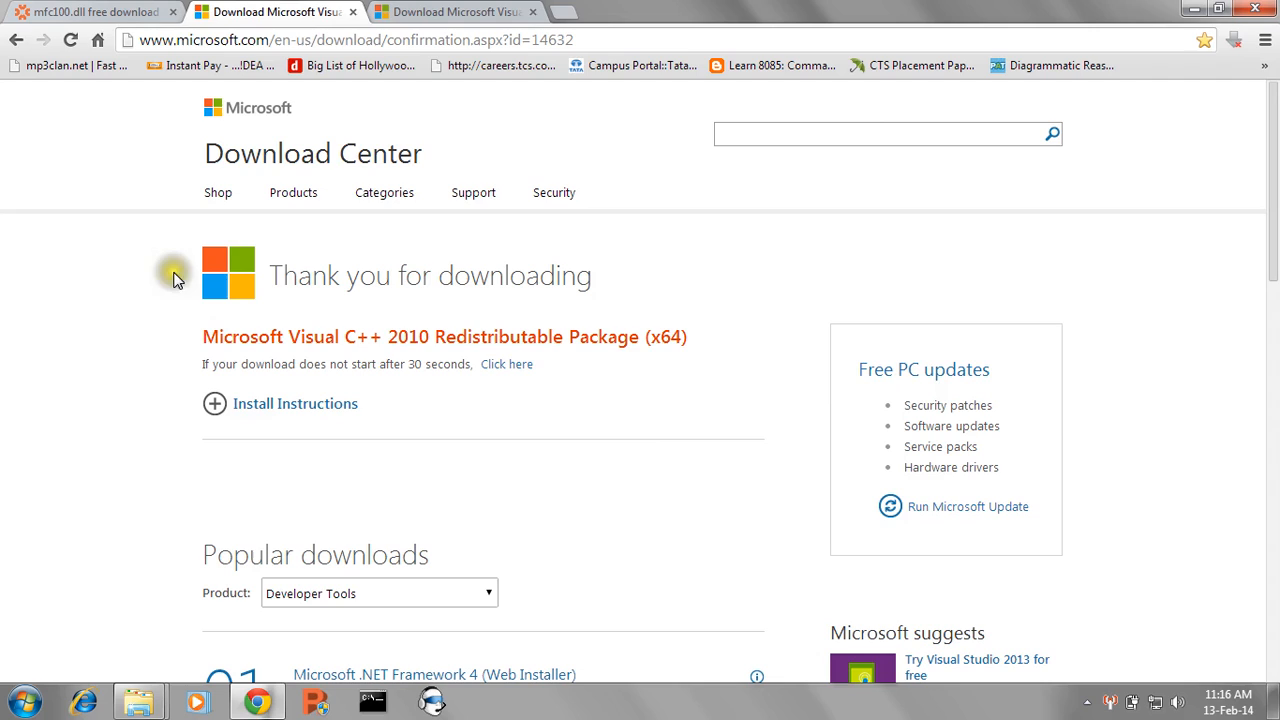
{"action": "mouse_move", "coordinate": [610, 390]}
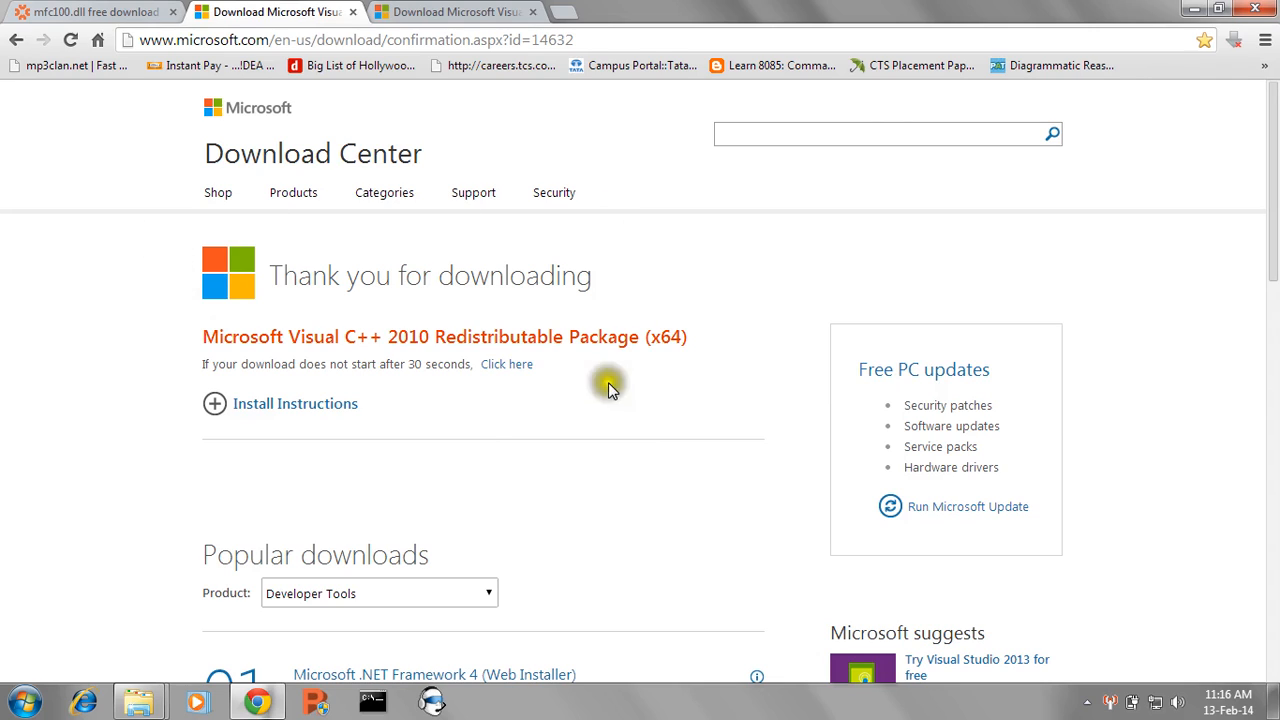